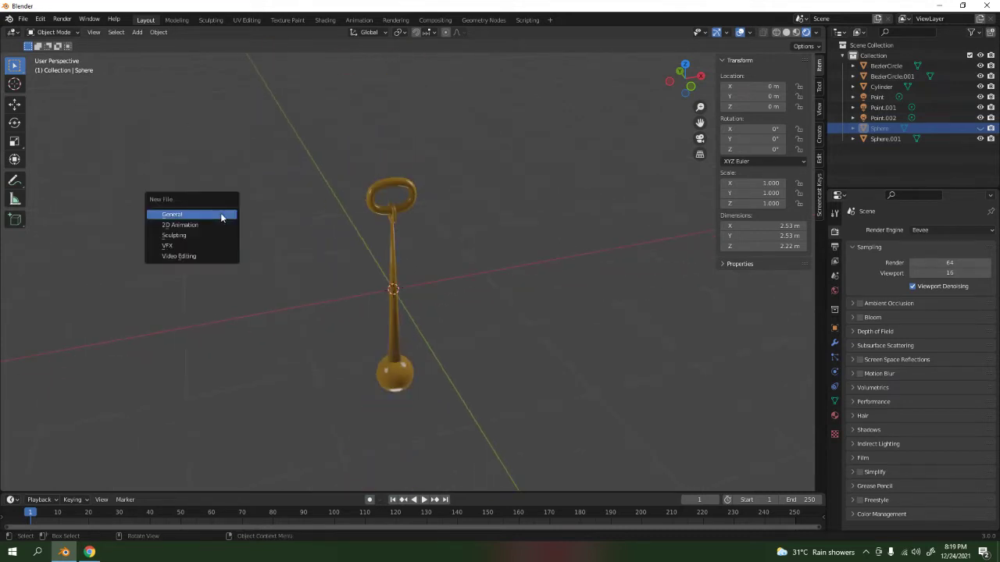
Step: Start a new General scene, discarding the unsaved bell file, and orbit around the default cube
click(172, 214)
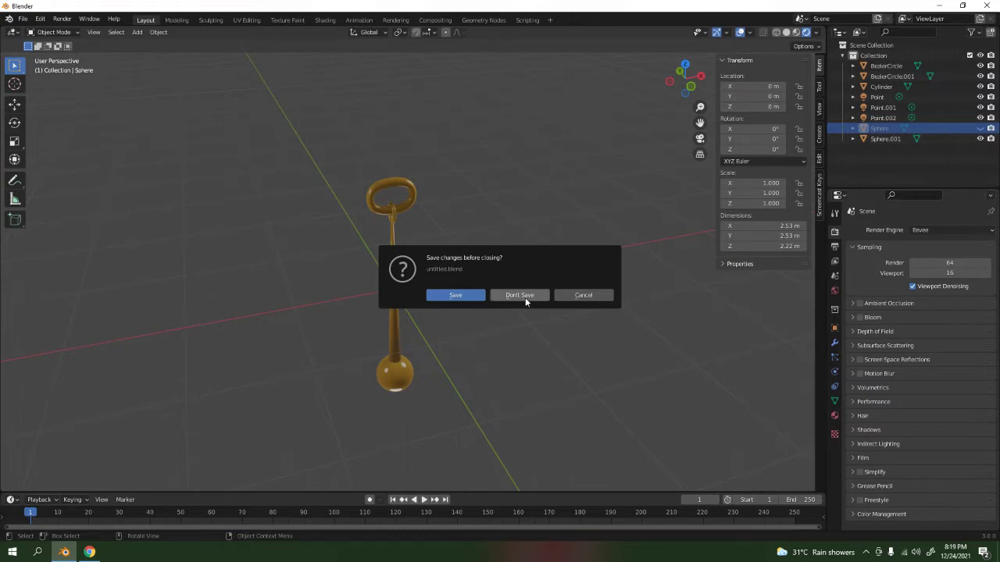
click(519, 294)
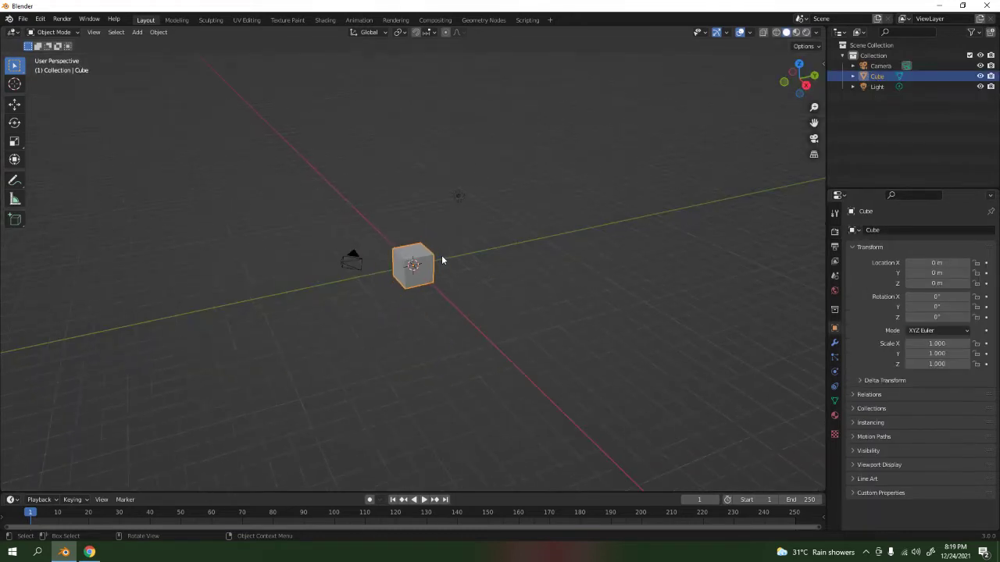
drag(440, 259, 368, 175)
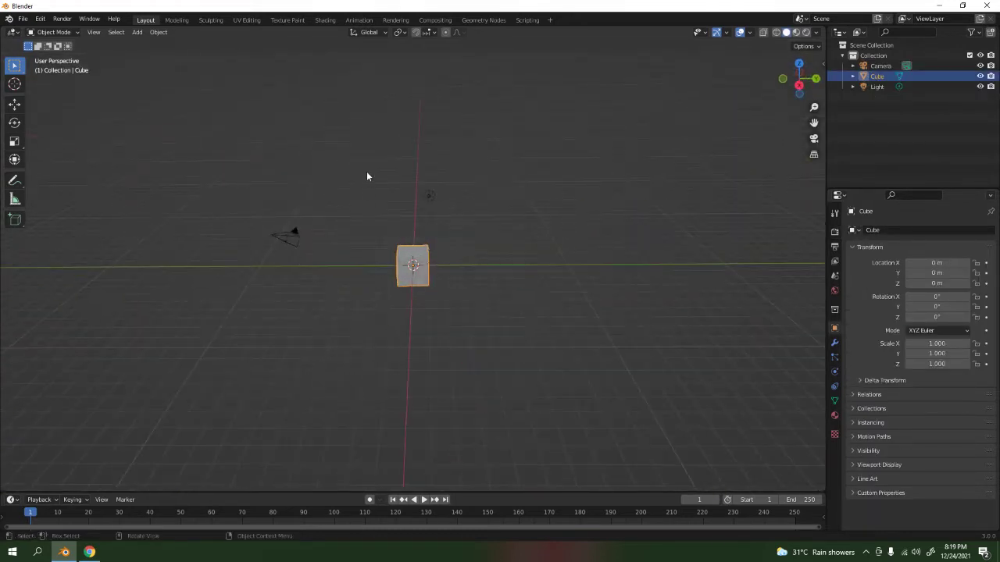
drag(367, 175, 303, 304)
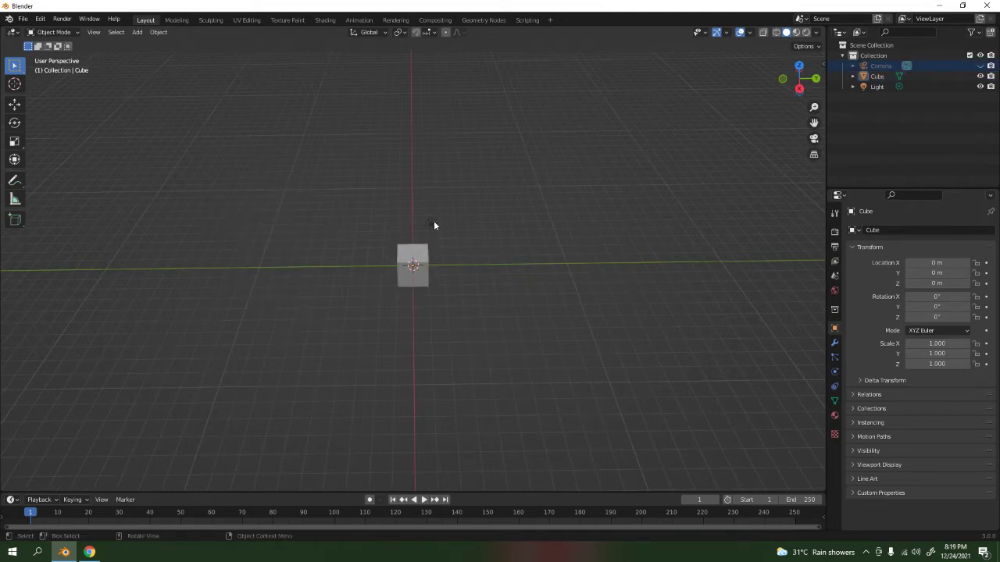
Step: Select the light, hide the sidebar, then select the default cube for deletion
click(876, 86)
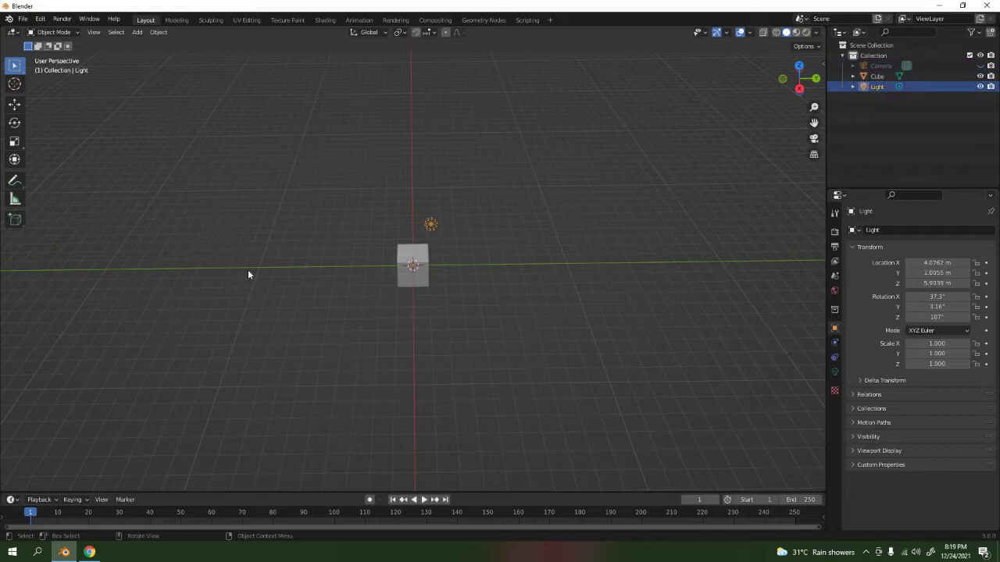
mouse_move(306, 215)
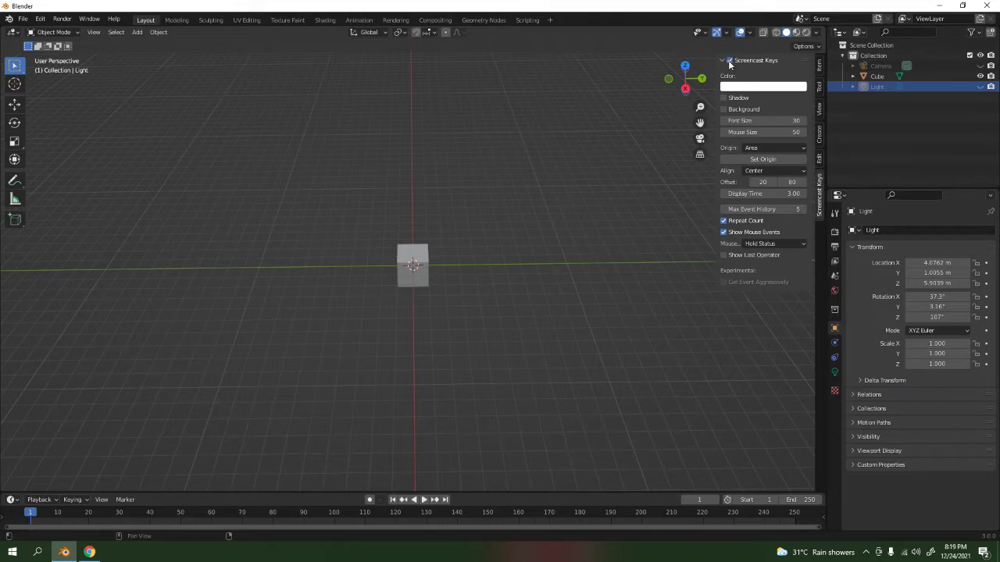
key(n)
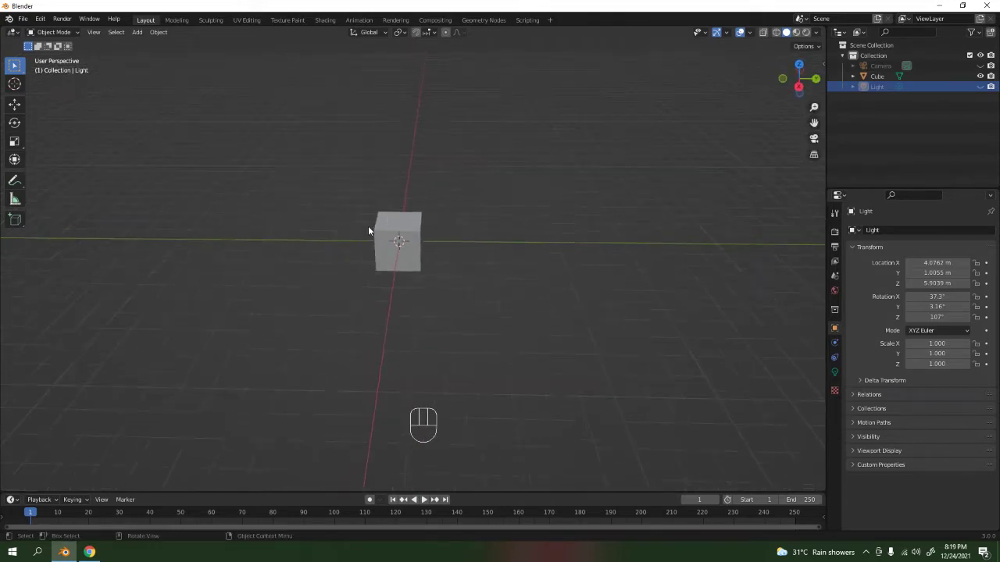
click(398, 242)
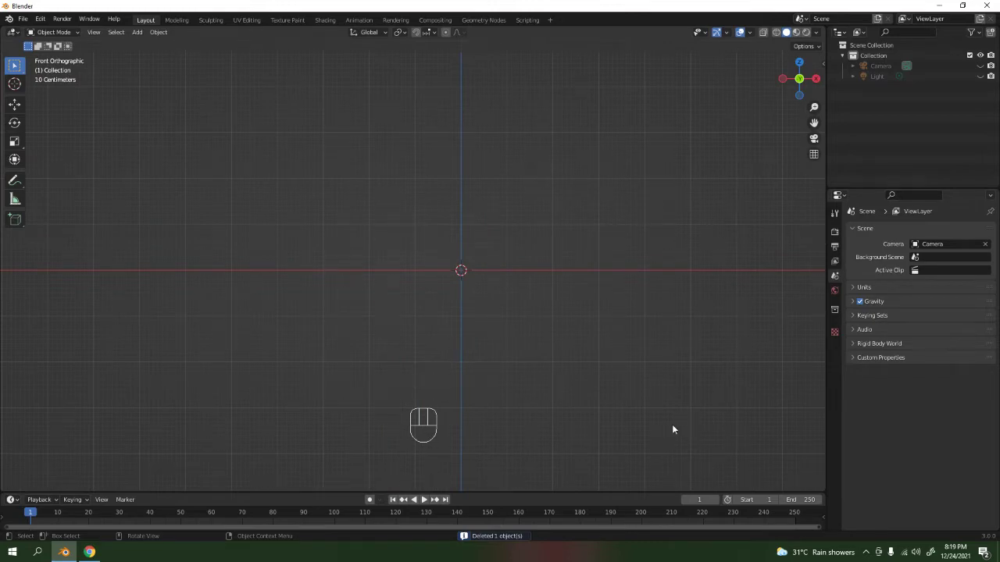
Step: Add a UV sphere, enter mesh editing and enable X-ray so back vertices are reachable
key(shift+a)
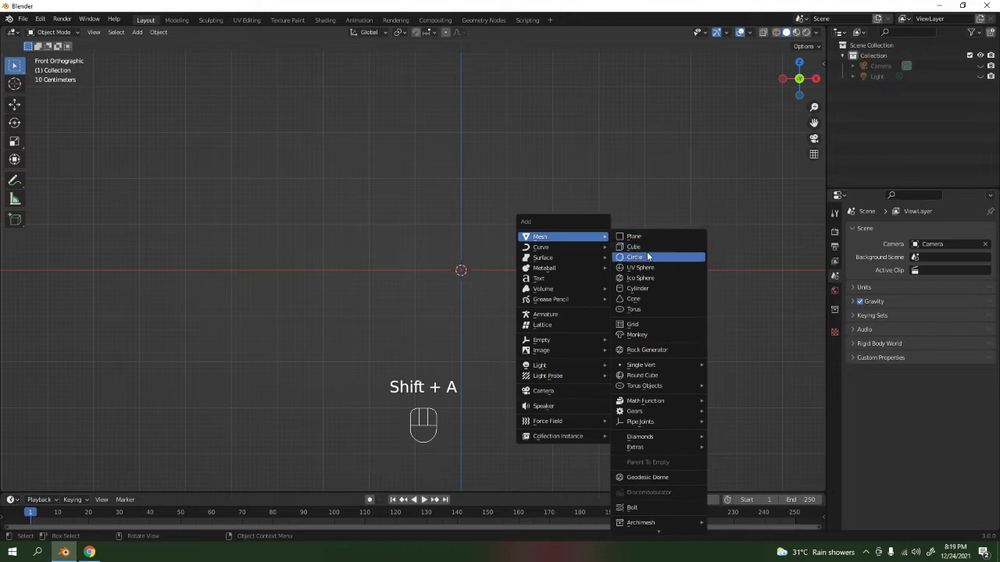
click(641, 267)
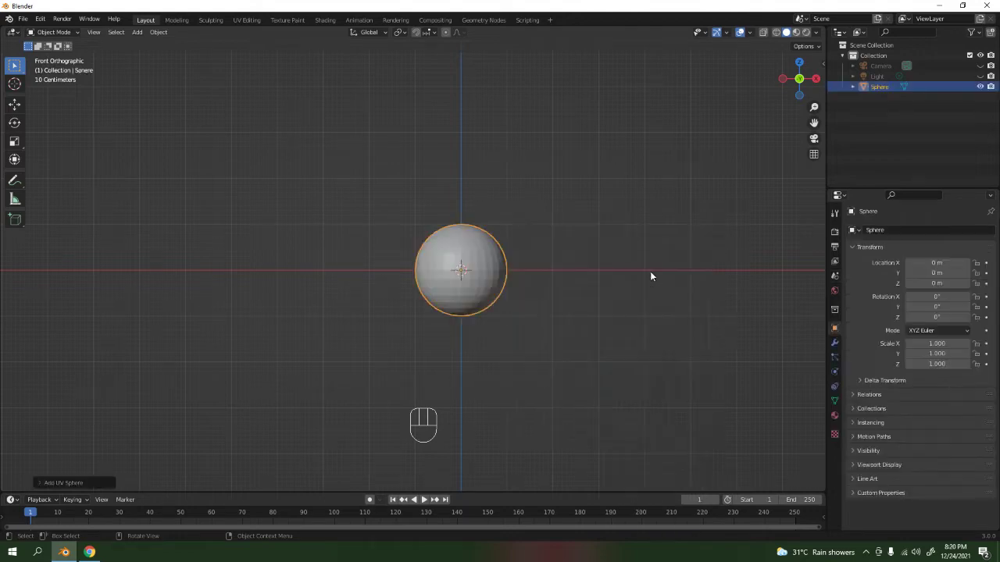
scroll(up, 3)
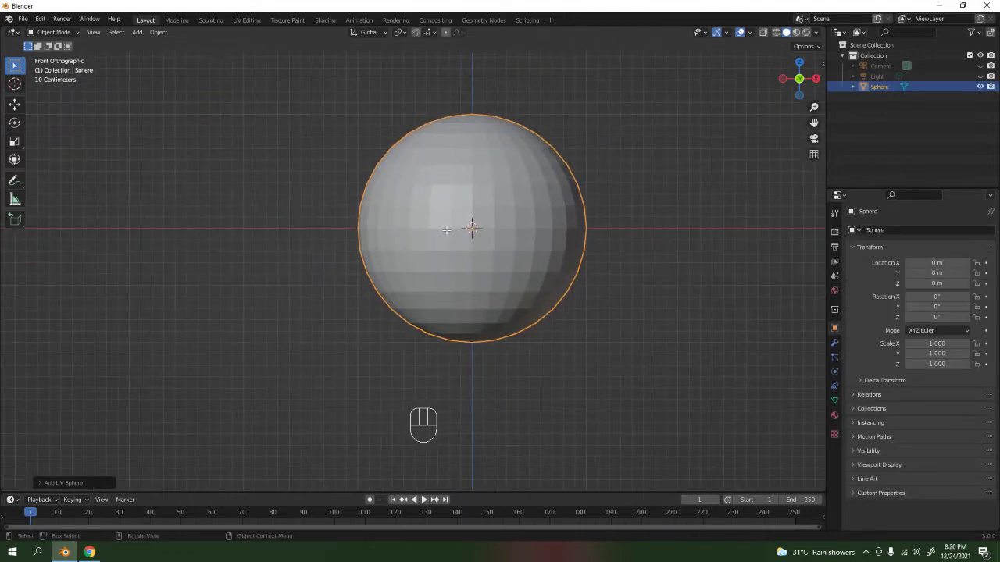
key(Tab)
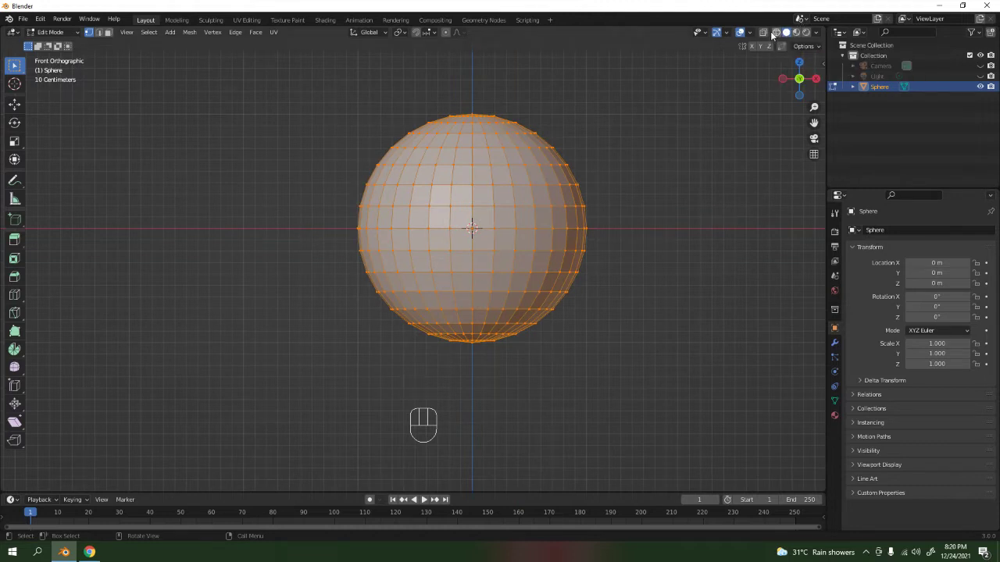
click(773, 32)
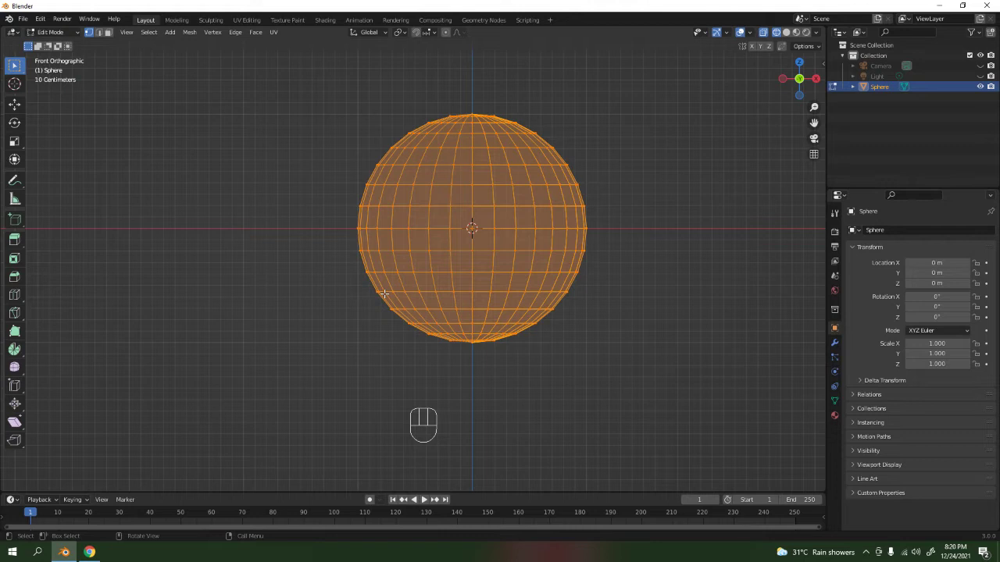
Step: Switch selection mode to prepare cutting away the sphere's lower half
key(3)
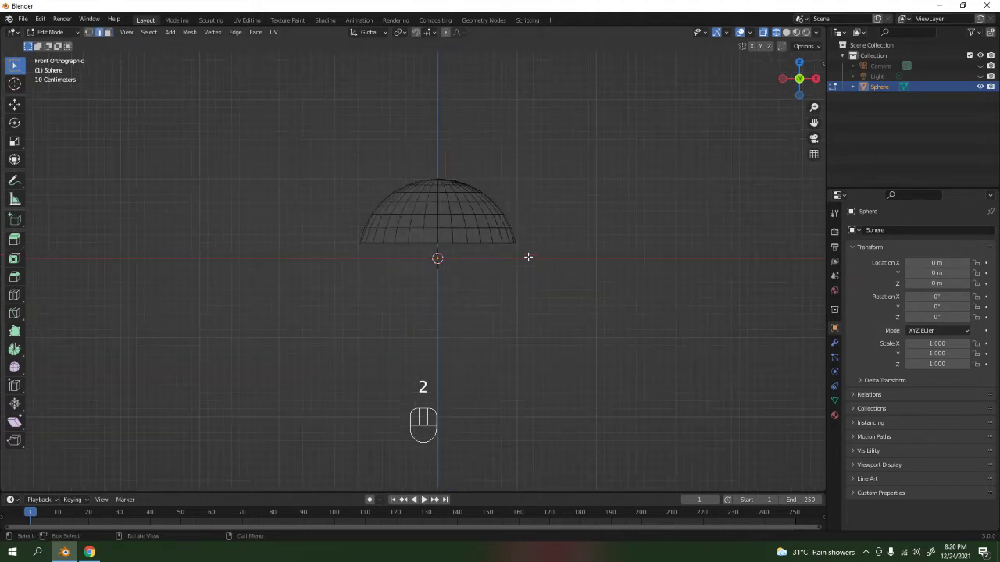
mouse_move(497, 254)
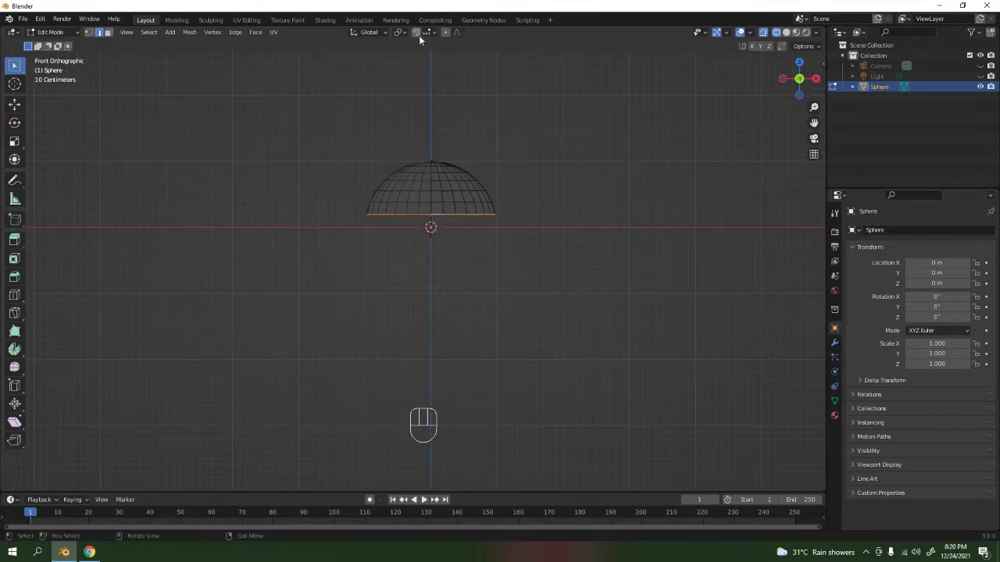
Step: Extrude the dome's rim downward, widen it, and extrude a second ring for the flare
key(shift)
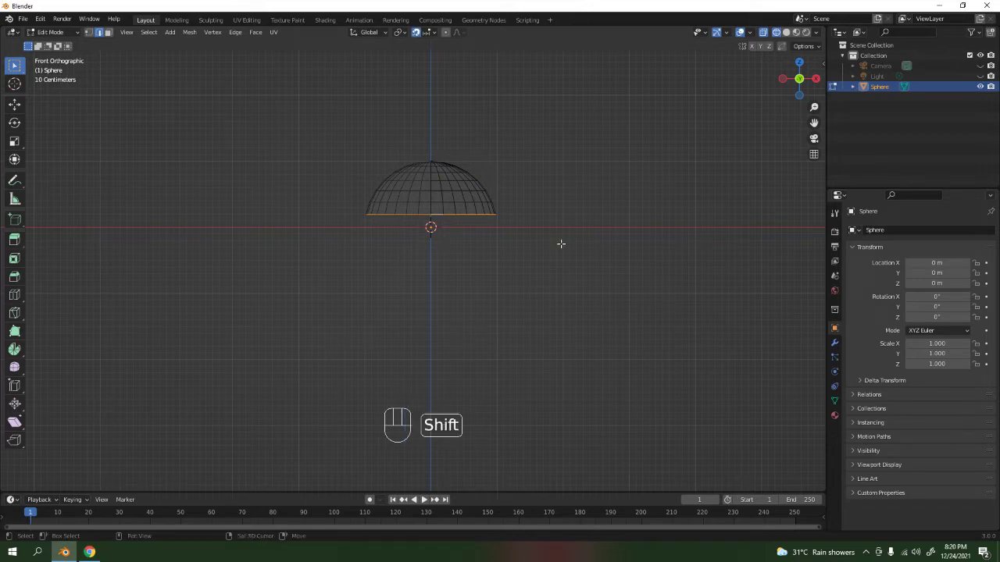
key(e)
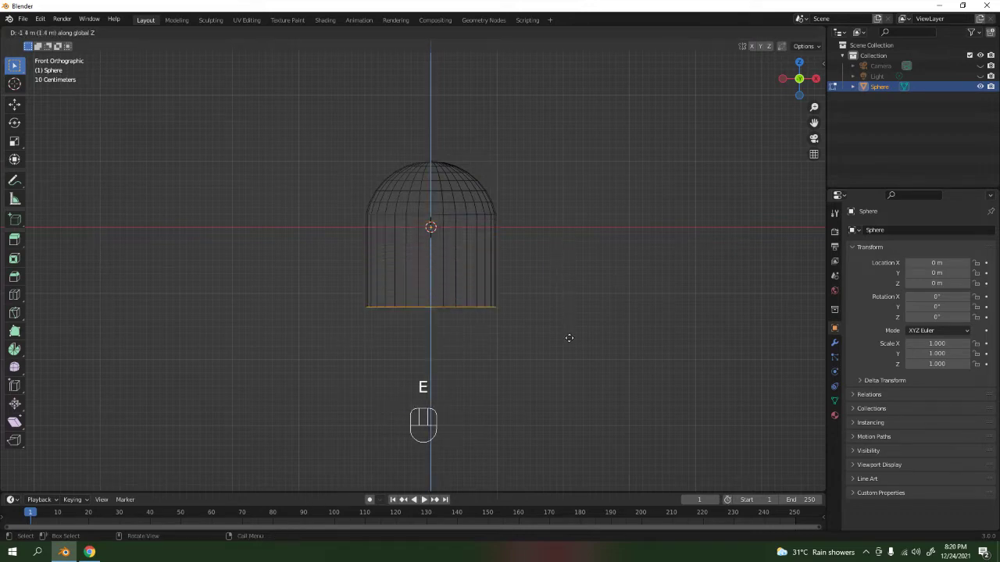
mouse_move(569, 347)
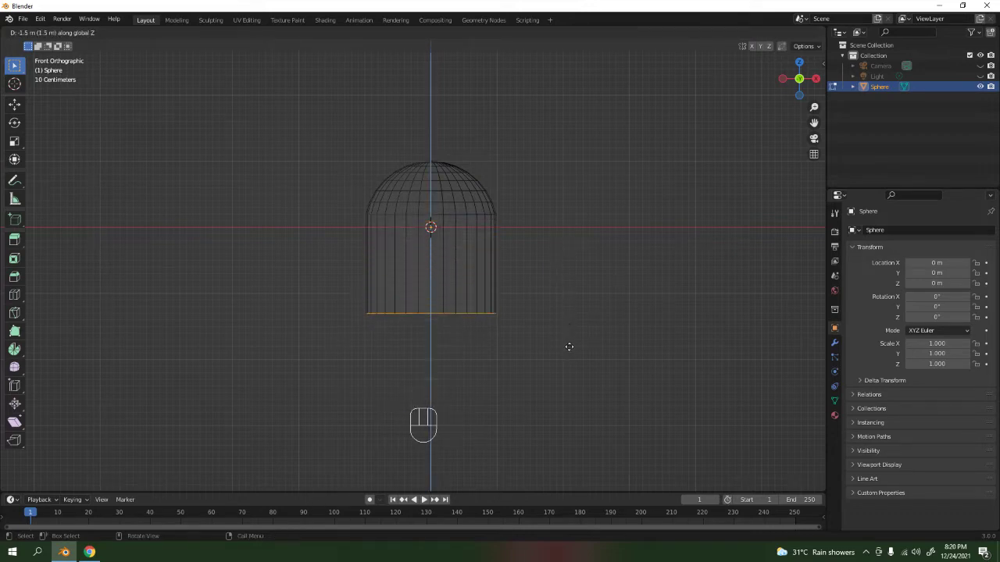
key(s)
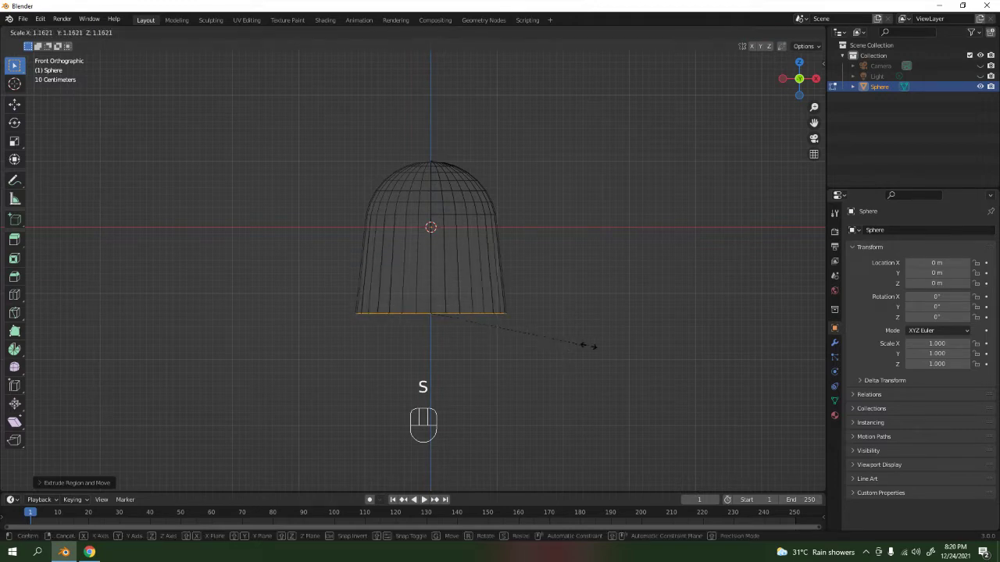
mouse_move(593, 341)
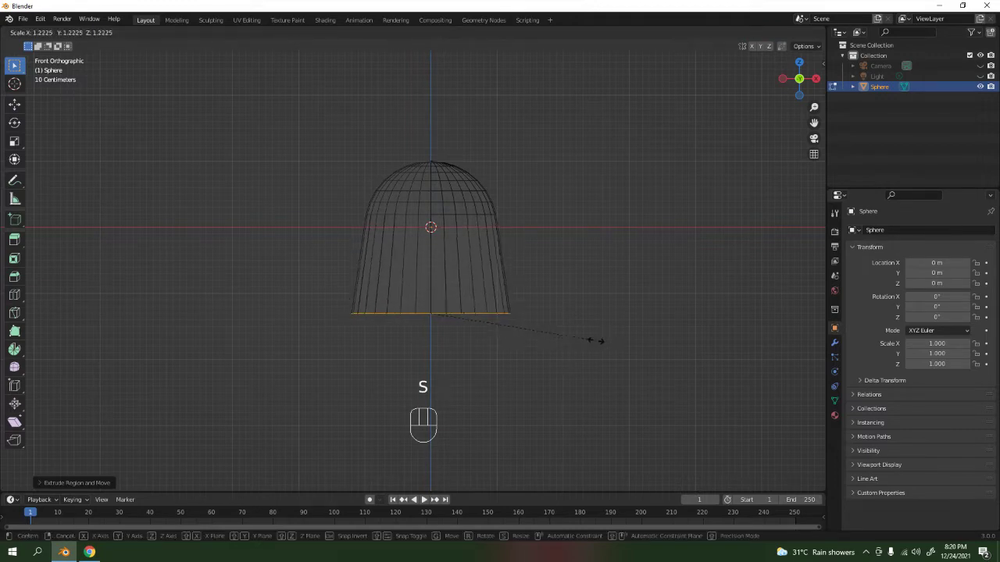
key(Tab)
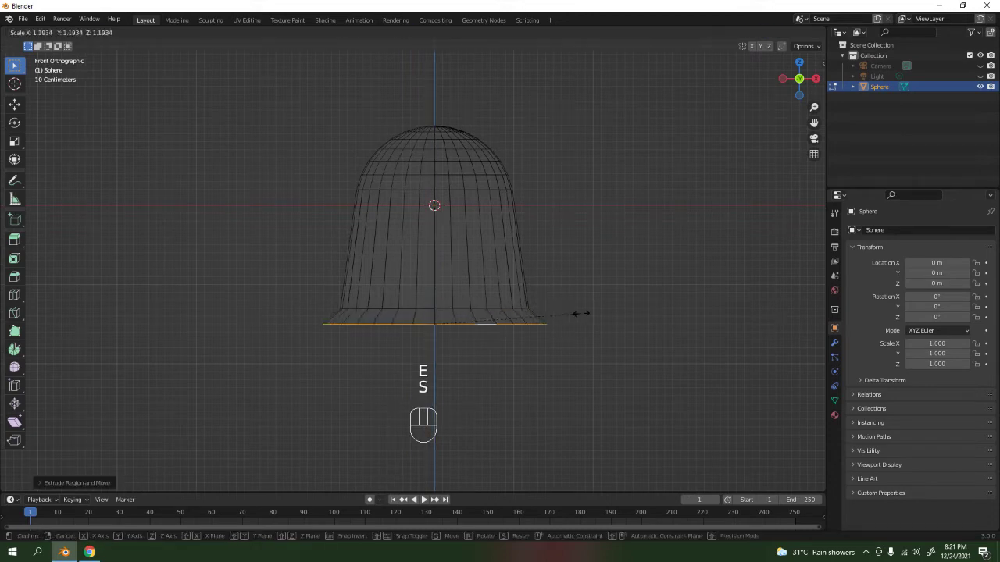
Step: Flare the newest rim outward, lower it slightly and check the bell from the front view
key(g)
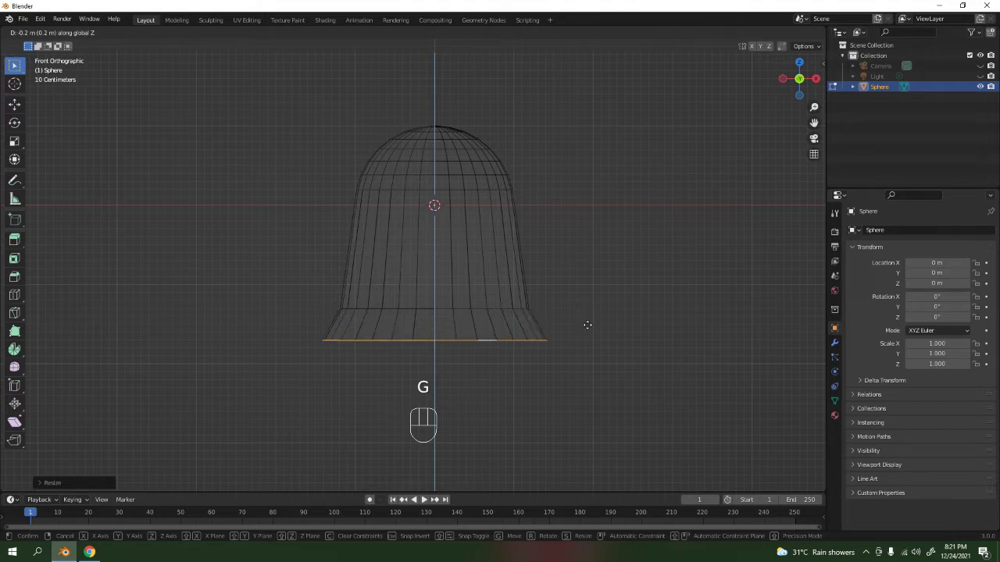
key(Tab)
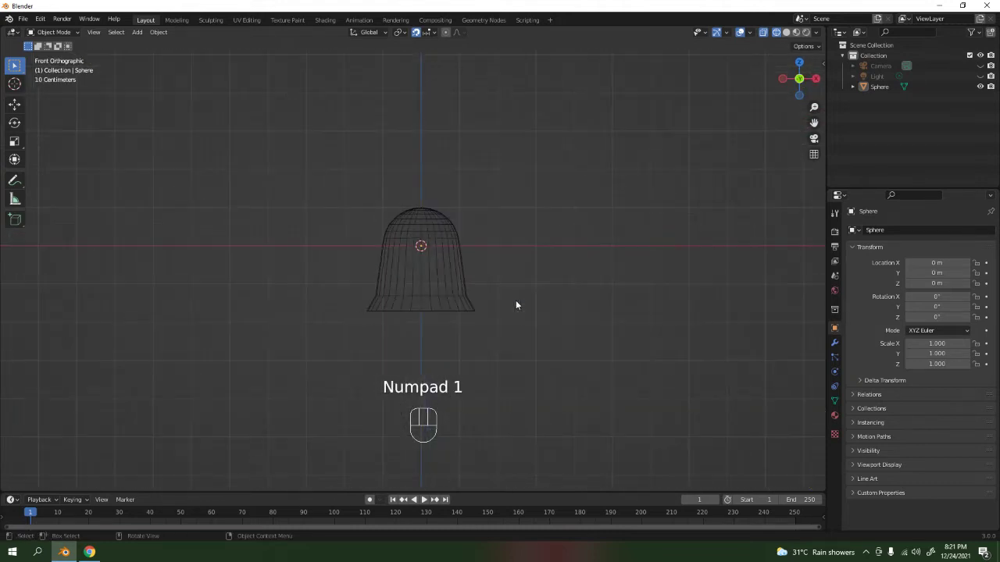
key(Tab)
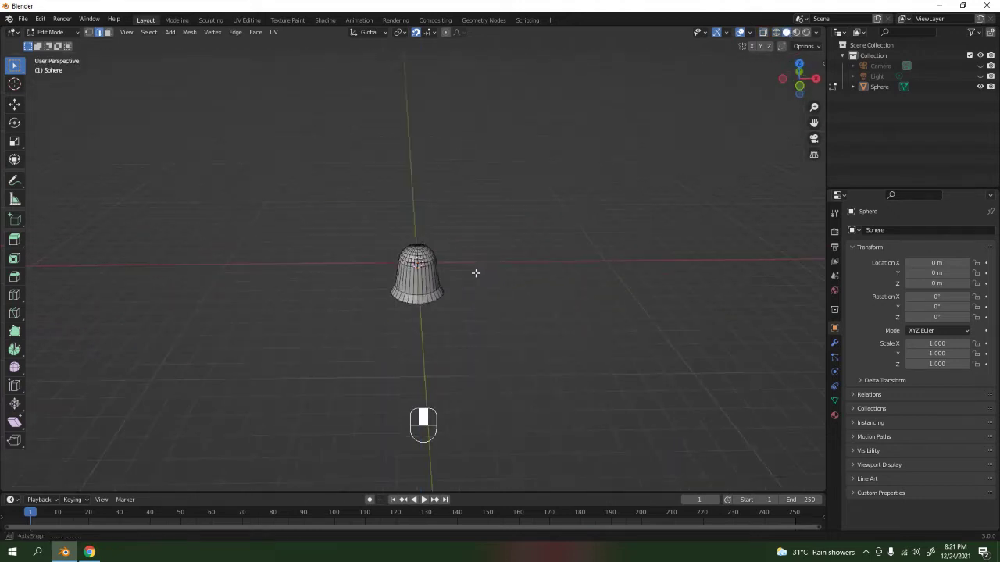
key(Numpad1)
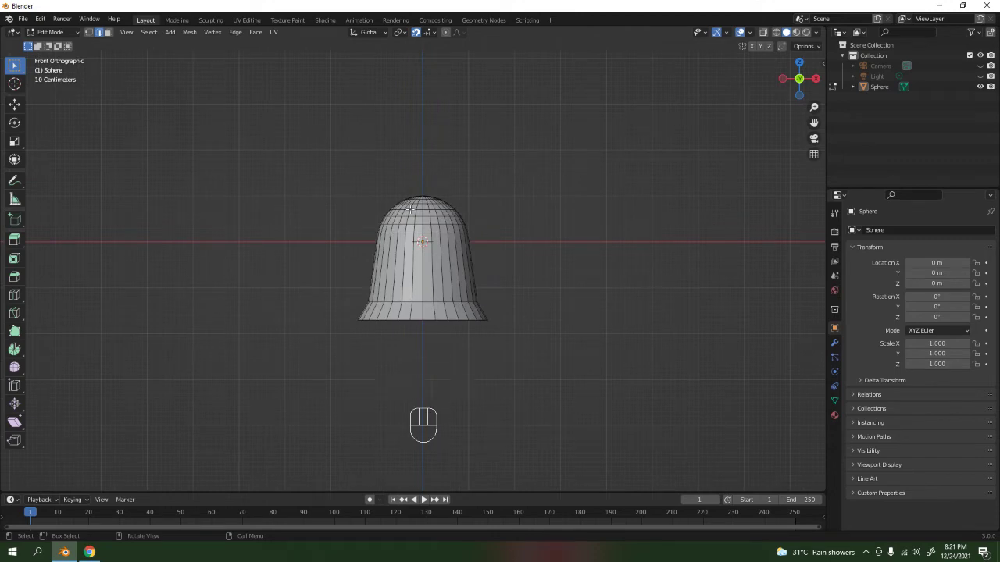
mouse_move(509, 191)
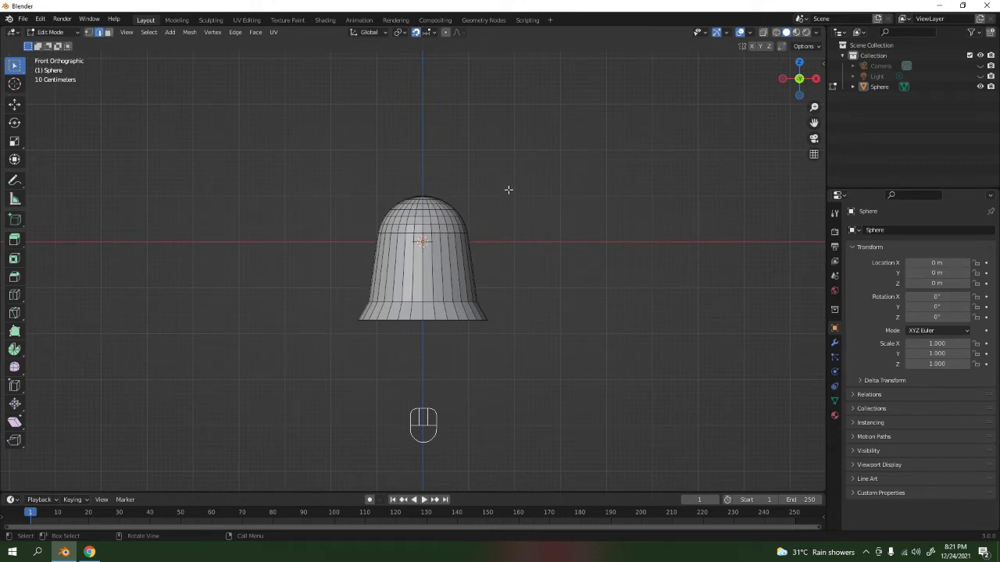
Step: Leave the bell's edit mode and add a torus for the hanging ring, undoing stray changes
key(Tab)
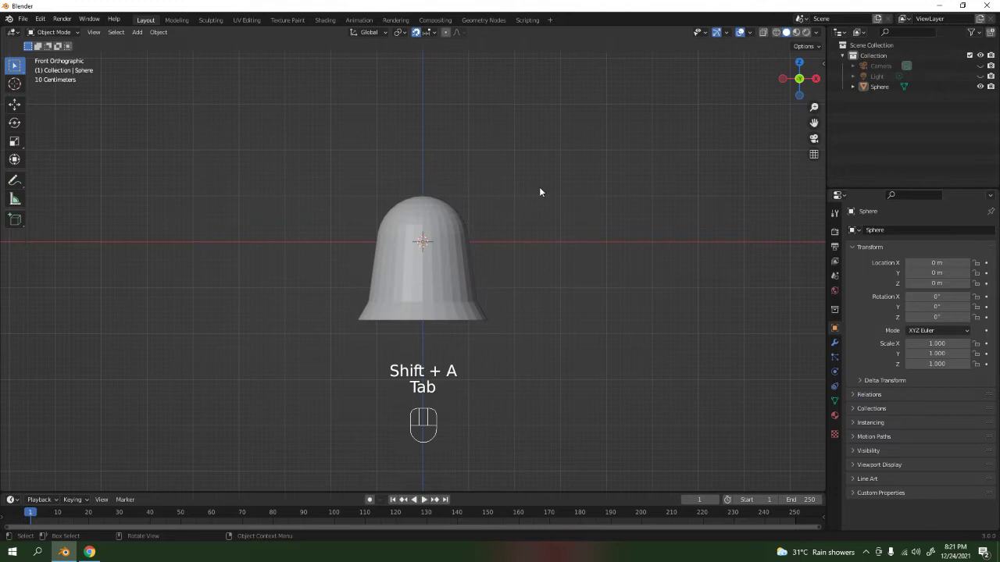
key(shift+a)
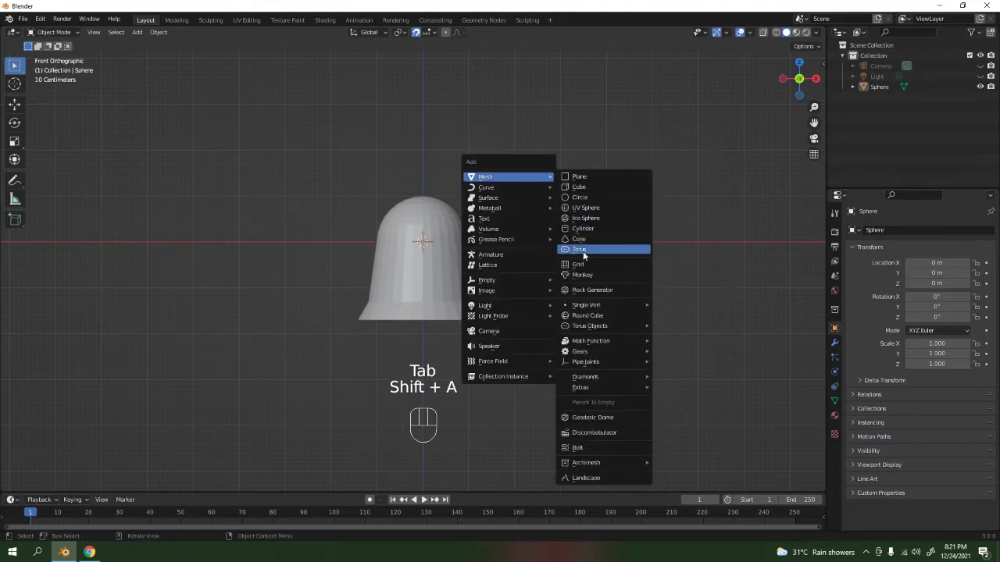
click(579, 250)
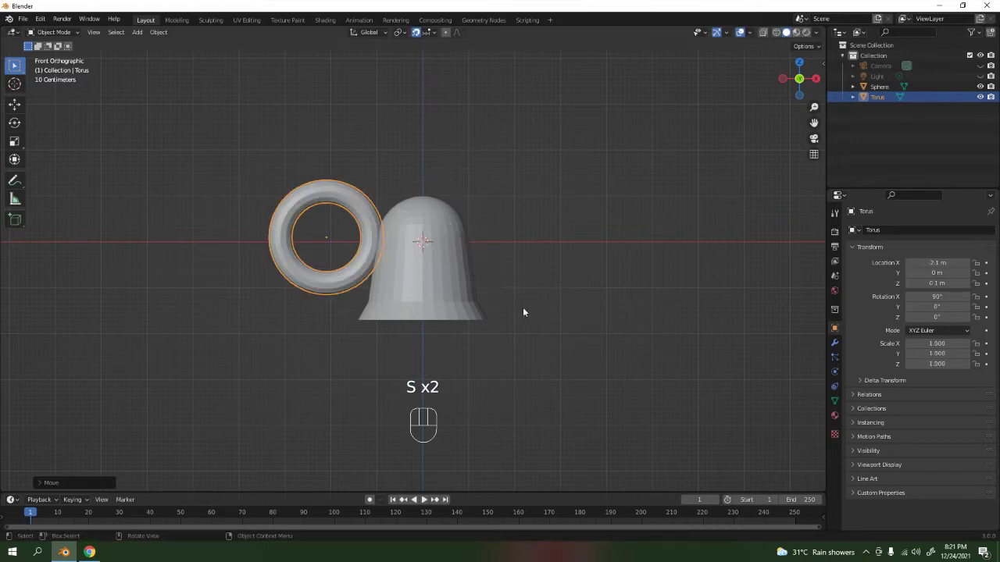
key(ctrl+z)
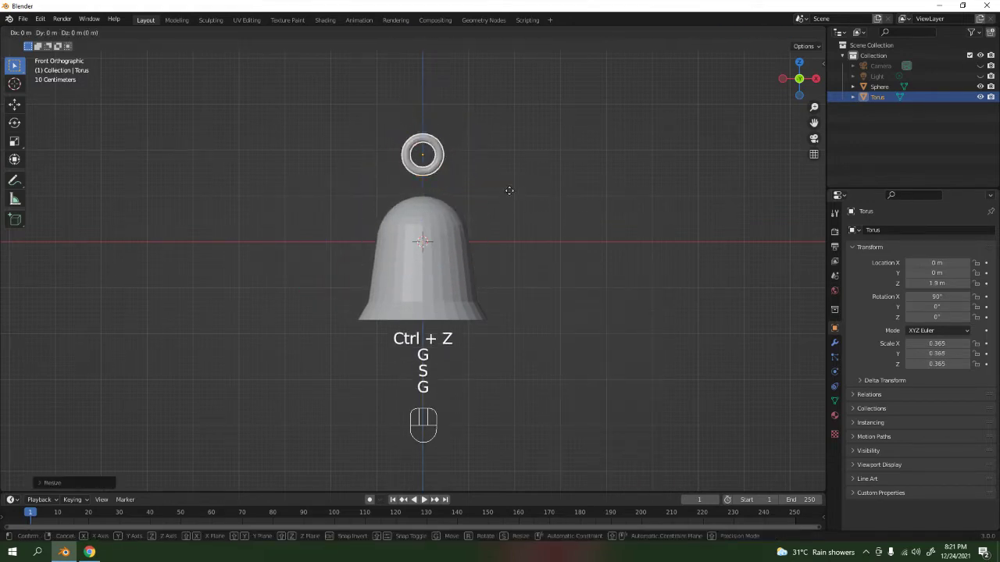
key(ctrl+z)
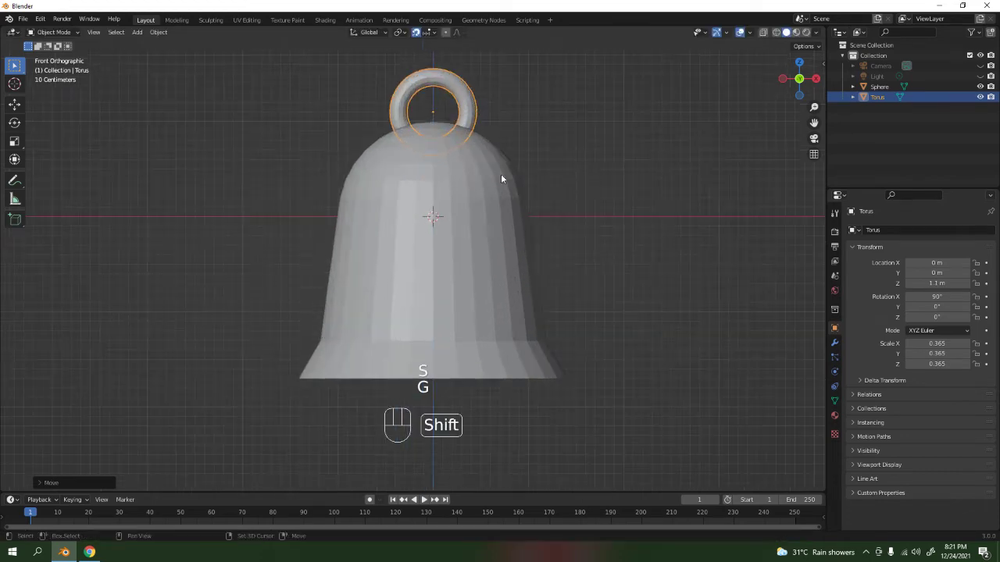
Step: Shrink the torus and move it up to sit on the bell's crown as the hanging loop
key(s)
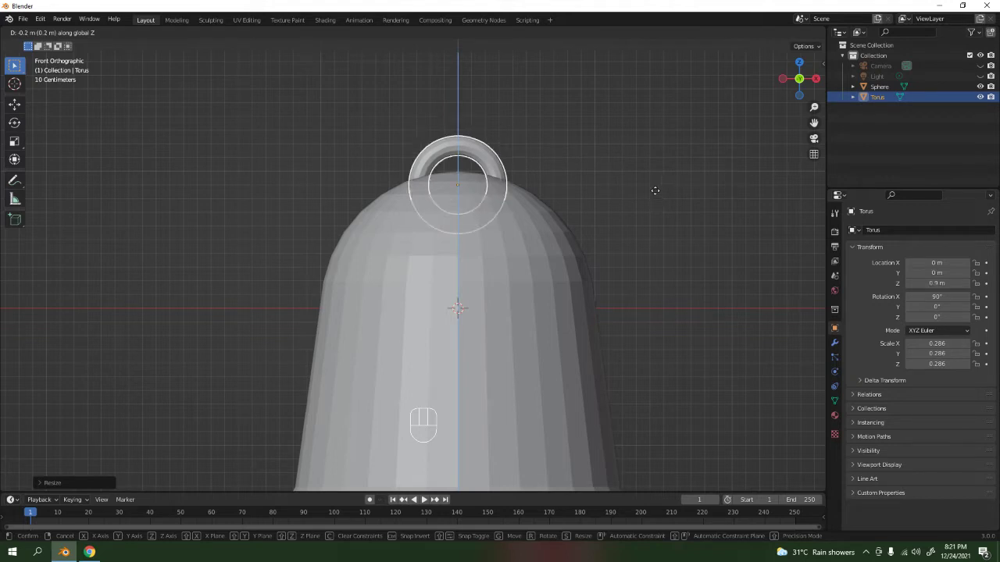
key(Tab)
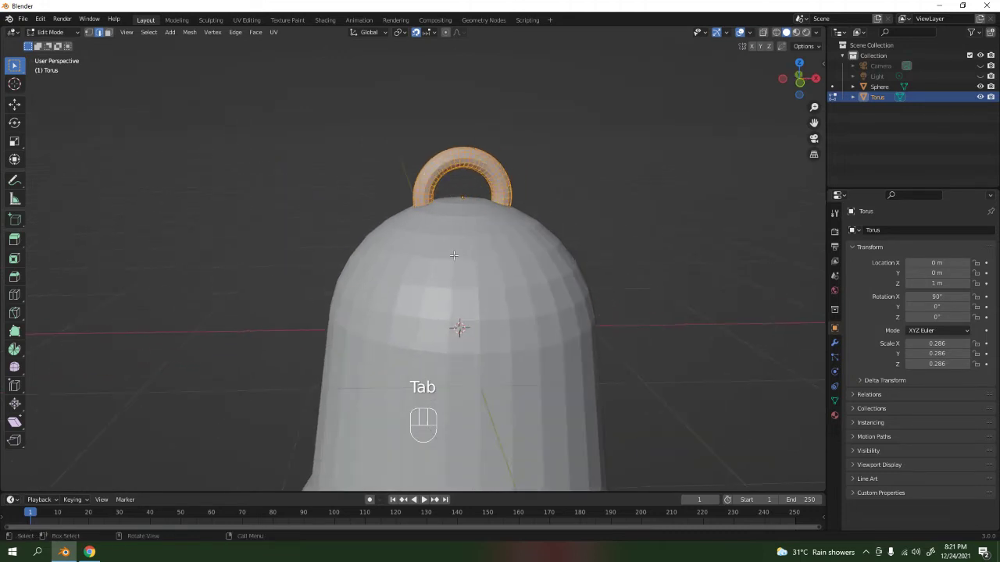
key(Tab)
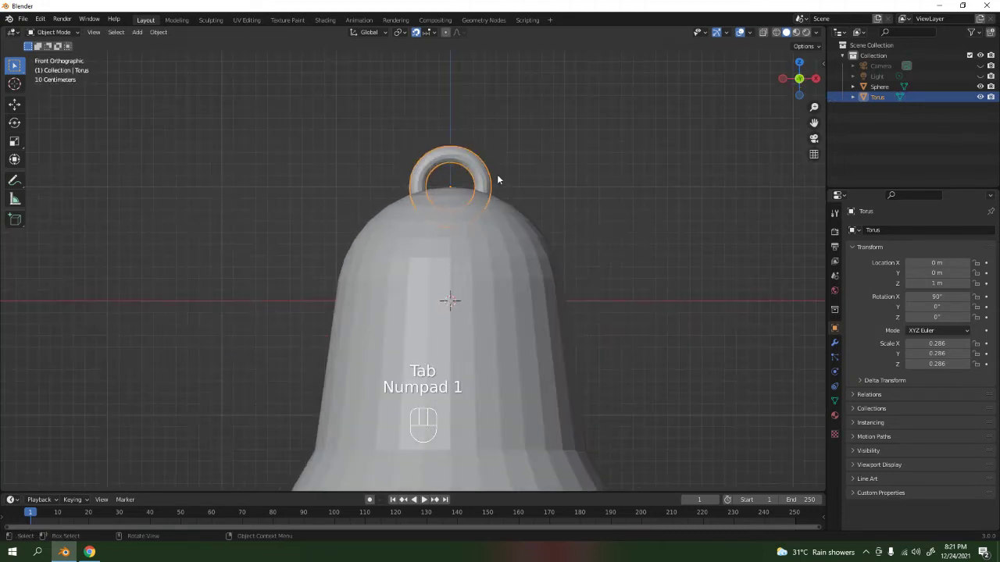
key(g)
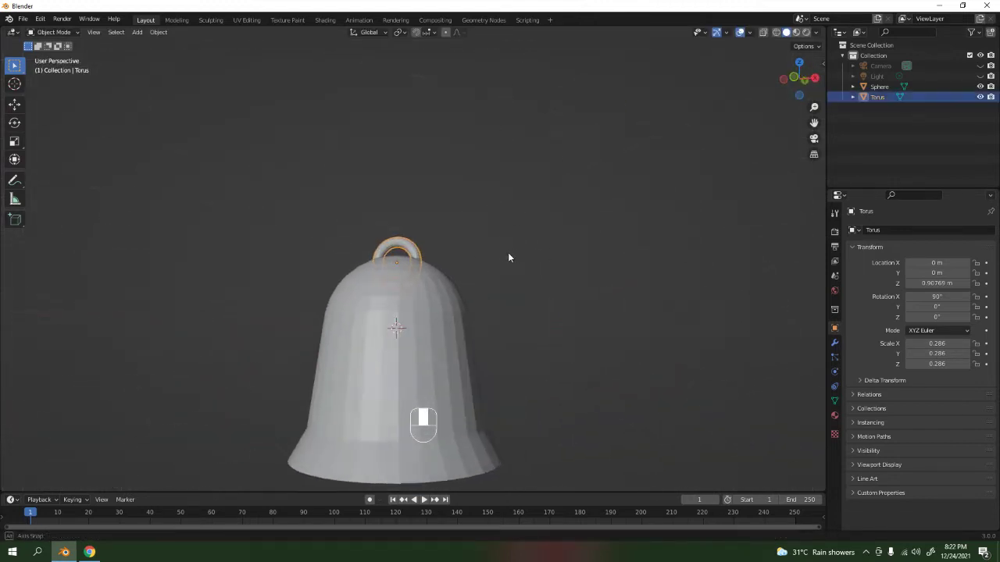
click(878, 86)
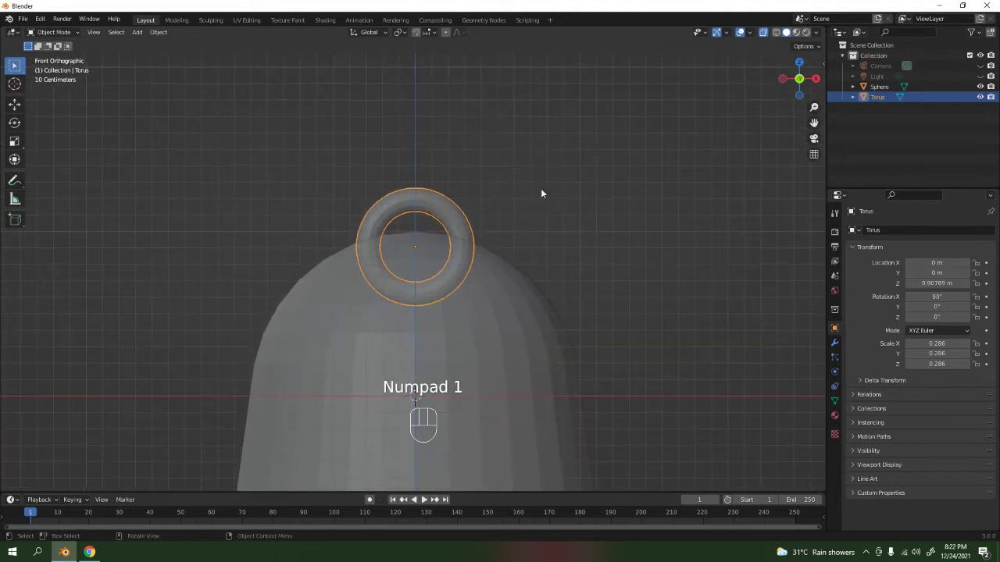
Step: Duplicate the ring, turn the copy a quarter turn, shrink it and move it just inside the crown
key(shift+d)
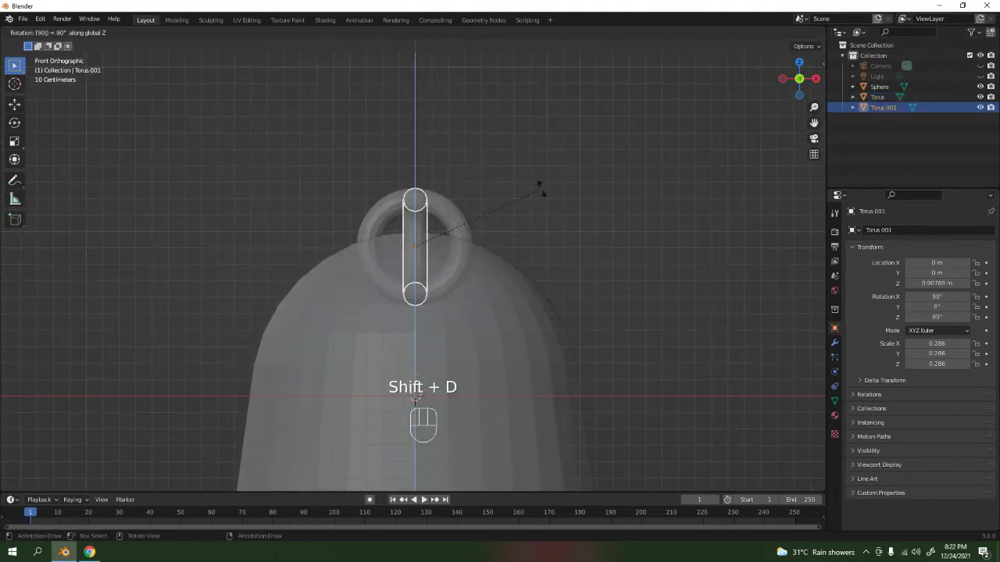
key(shift+d)
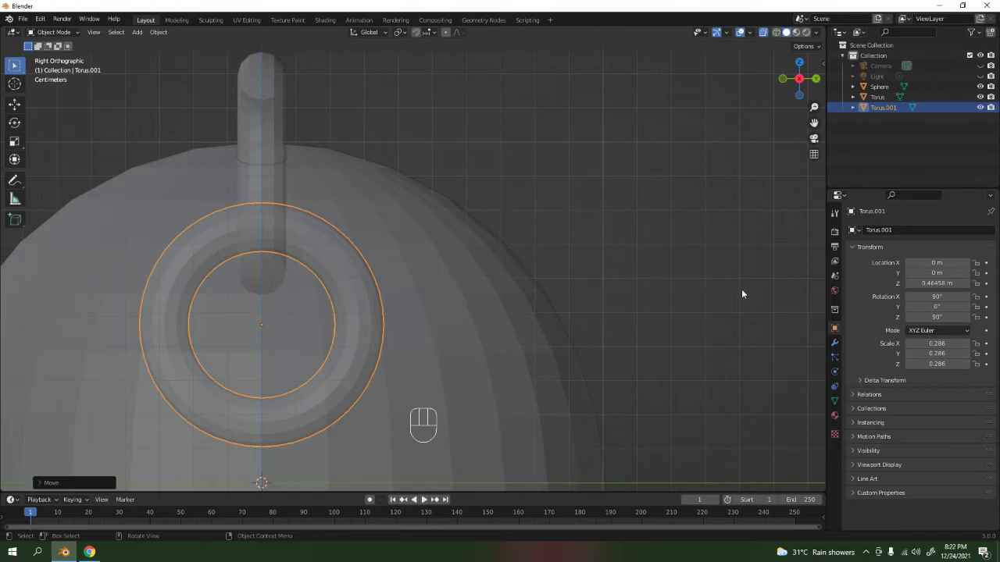
key(s)
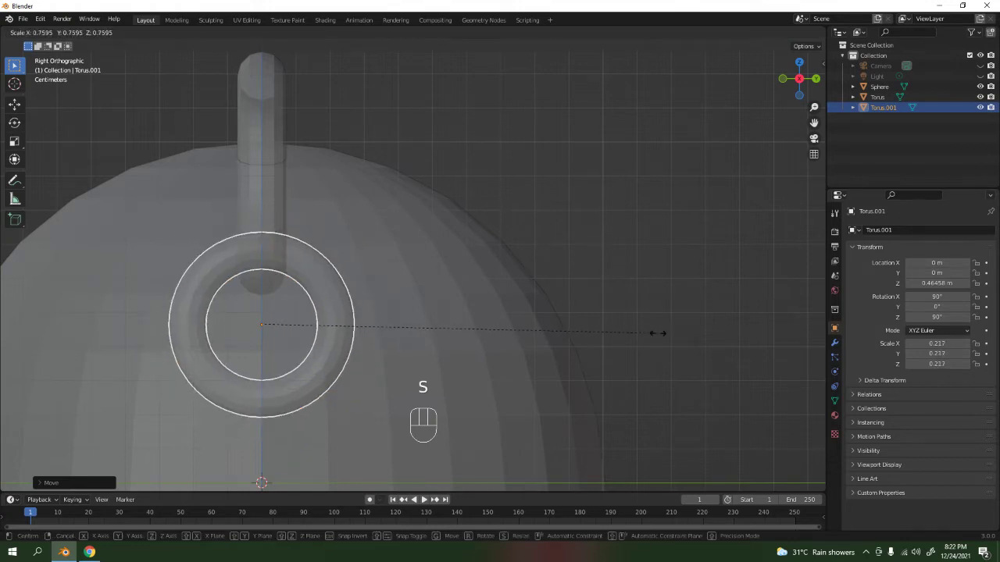
key(g)
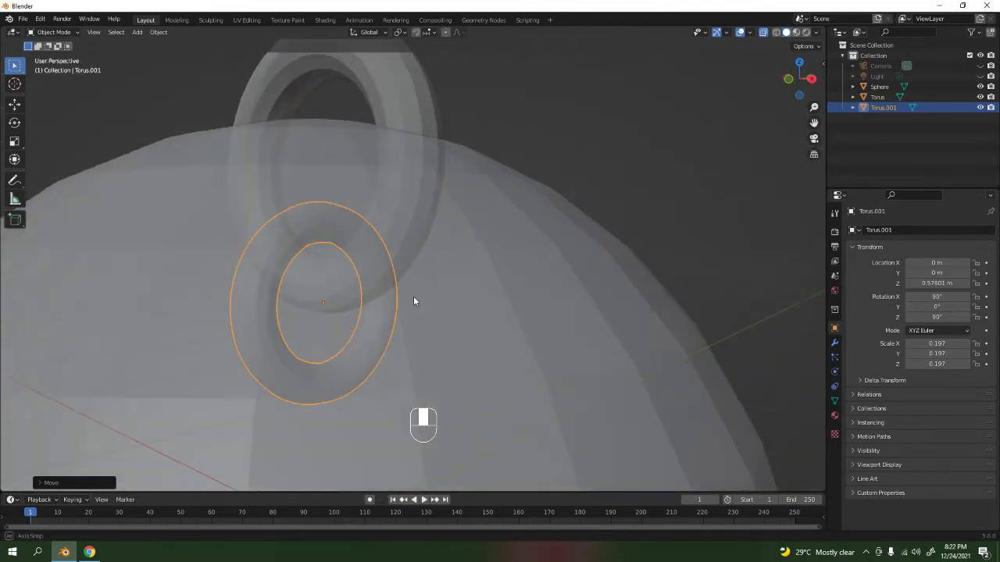
key(g)
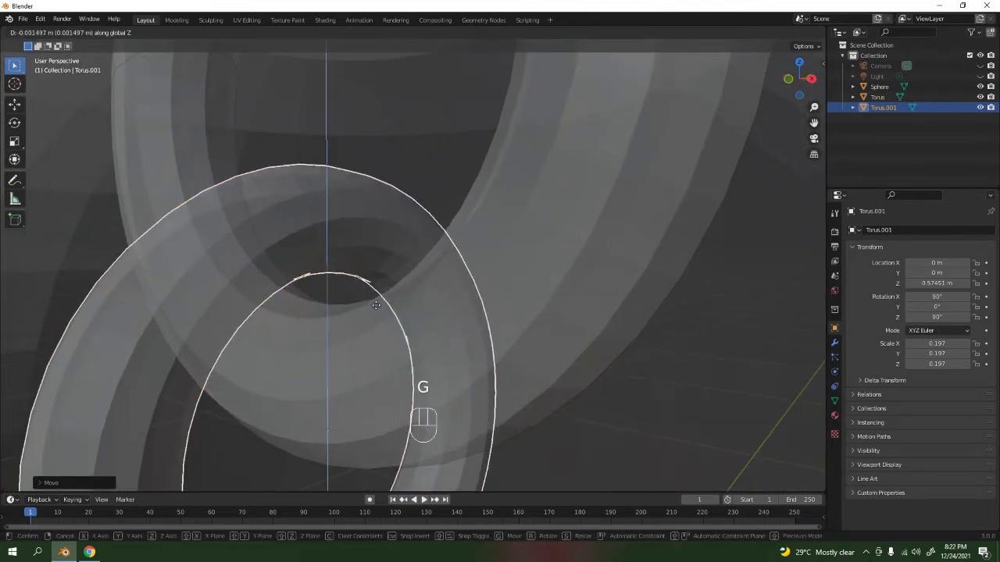
mouse_move(392, 336)
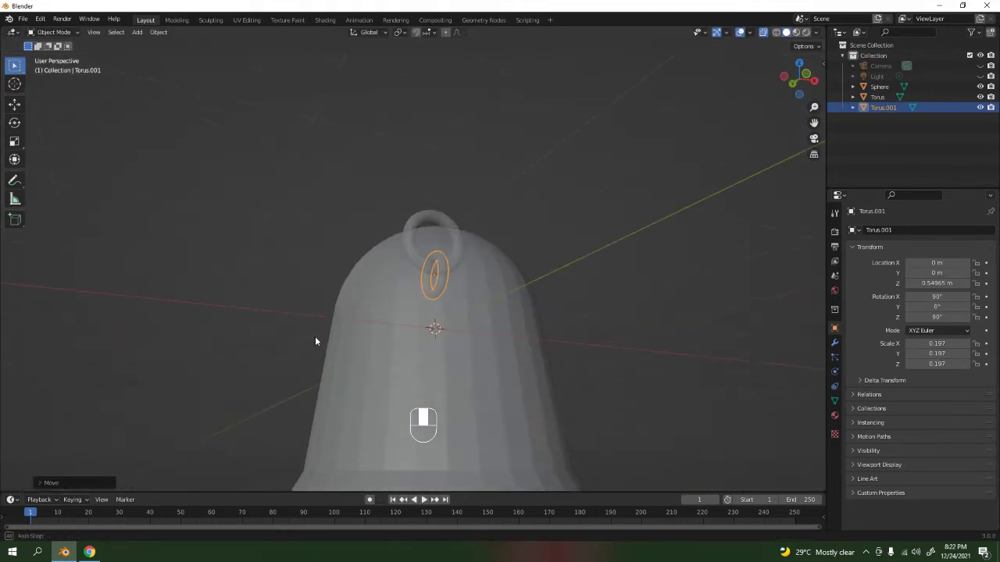
key(Tab)
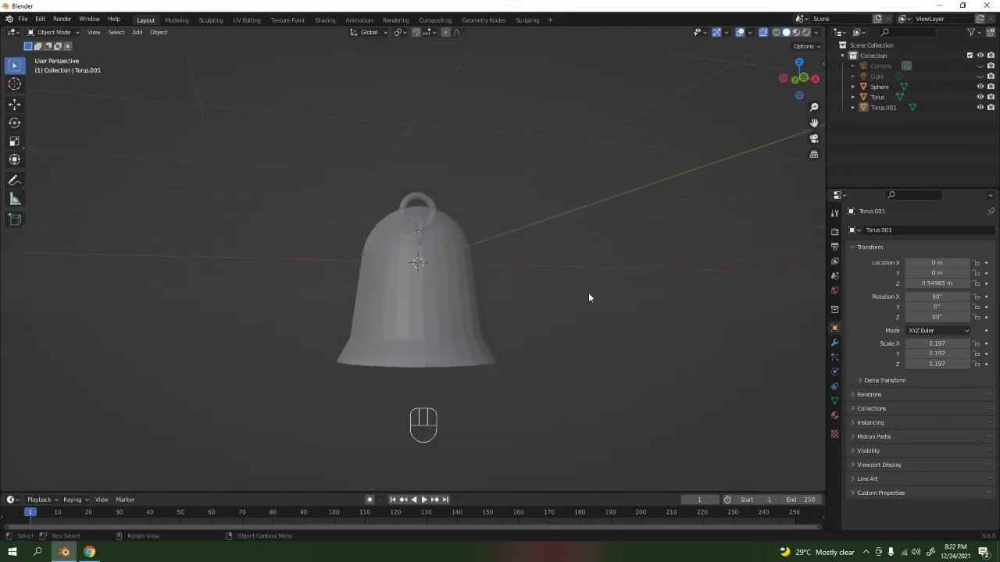
Step: Add a circle mesh, shrink it and raise it beneath the inner ring as the clapper rod's start
key(shift+a)
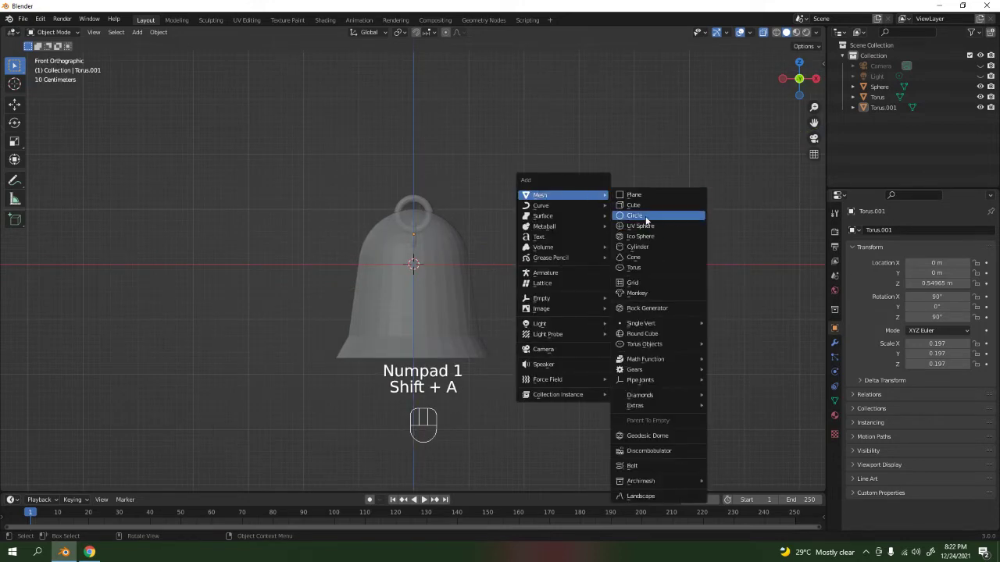
click(634, 216)
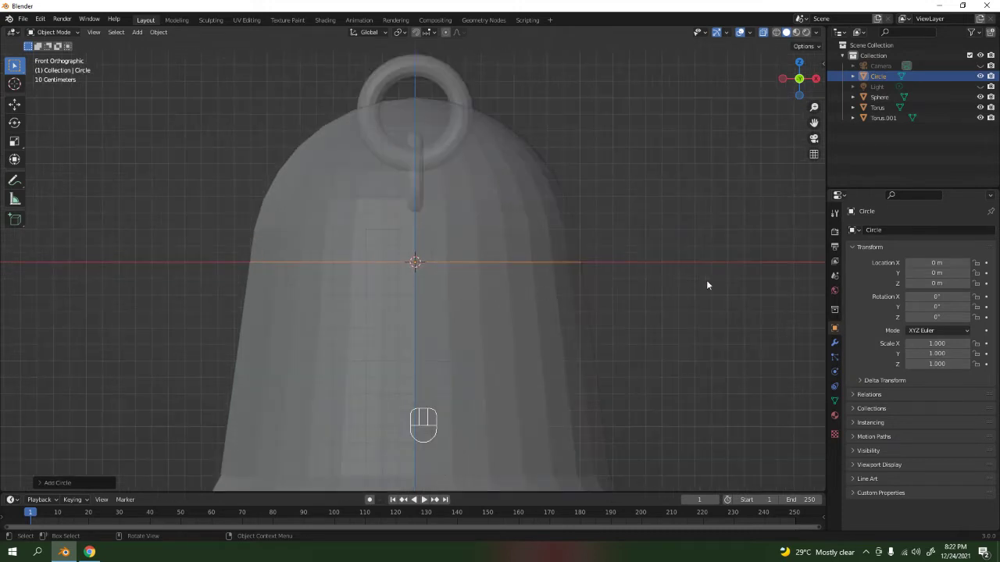
key(s)
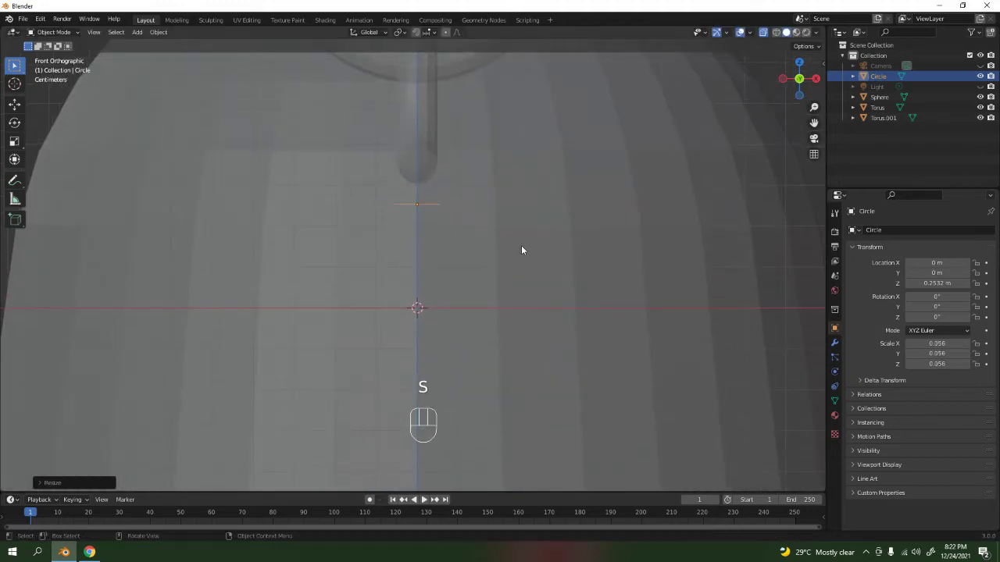
key(g)
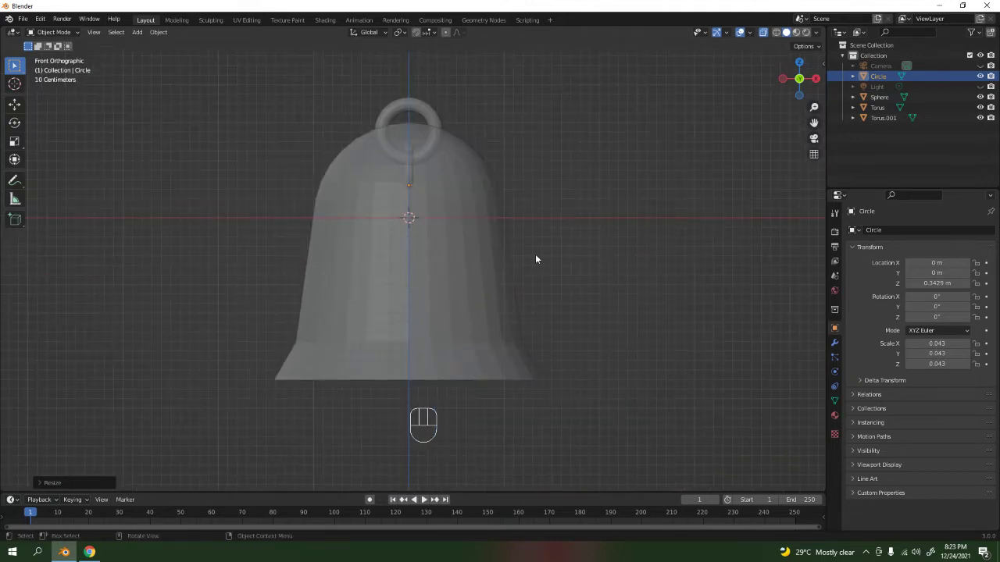
Step: Extrude the circle downward into a thin tapered rod inside the bell and inspect it by orbiting
key(Tab)
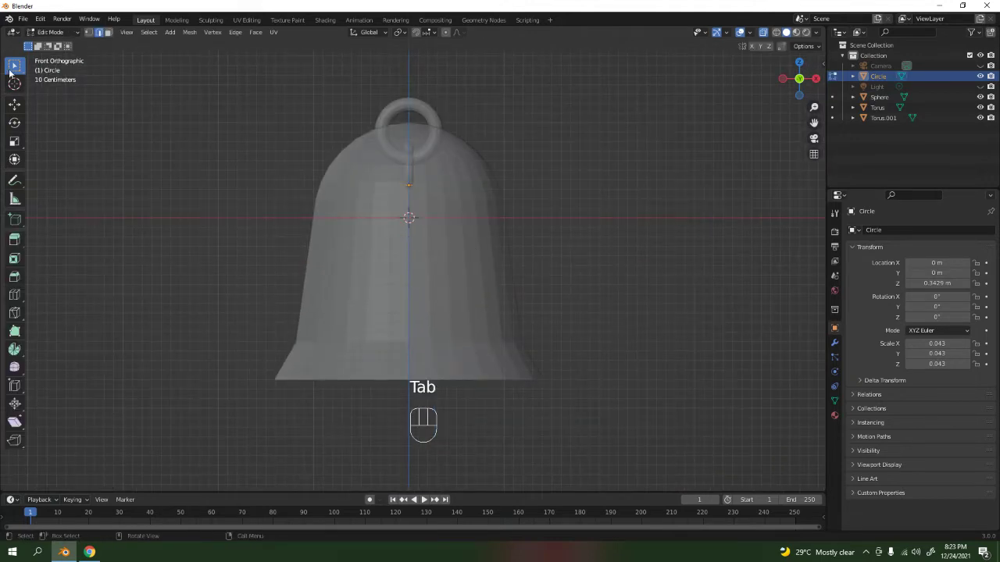
key(e)
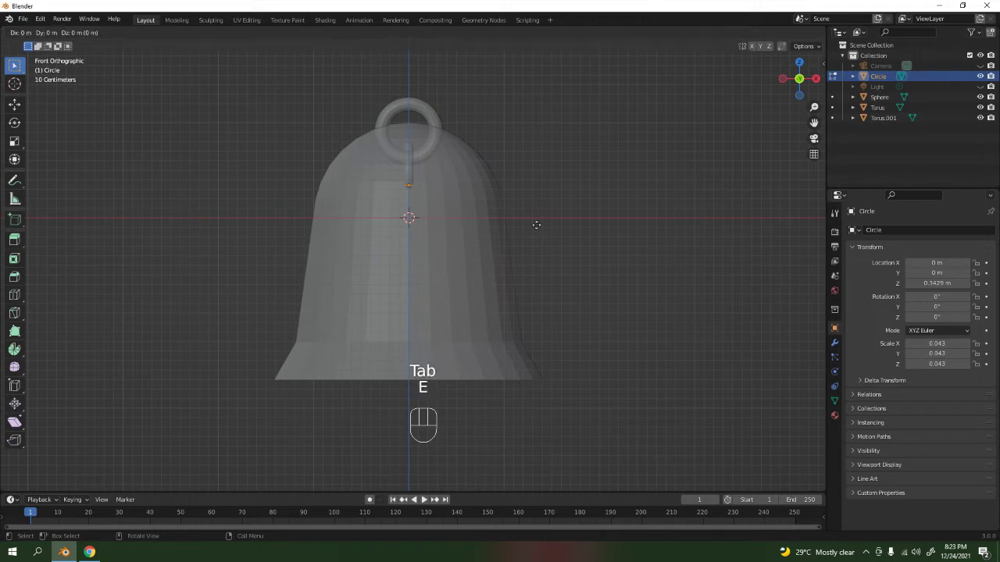
key(e)
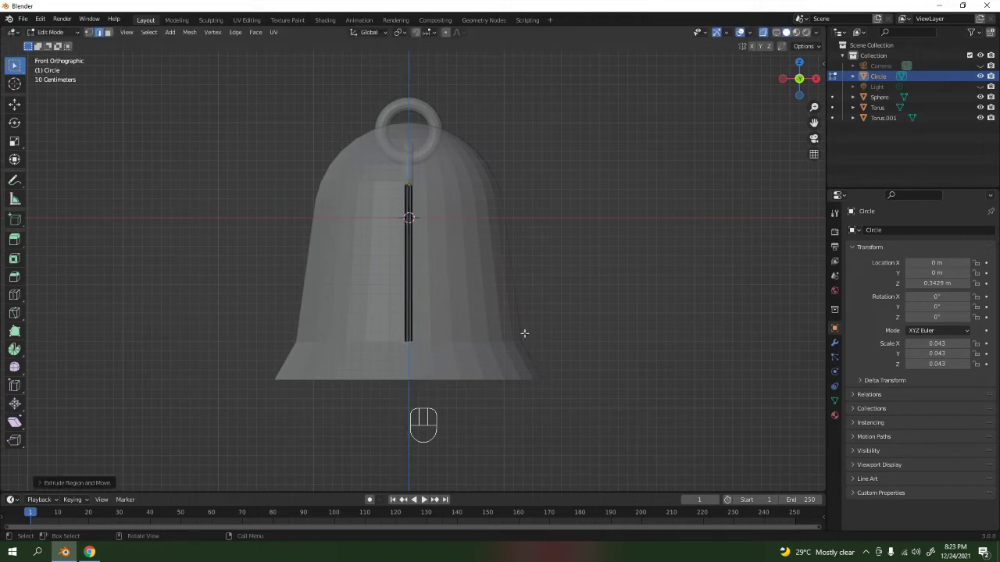
key(s)
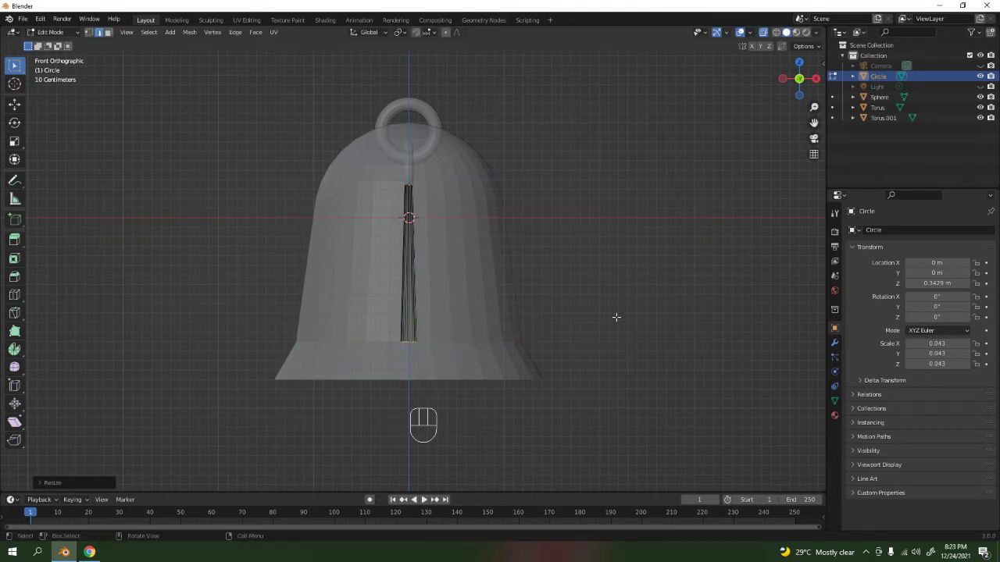
key(Tab)
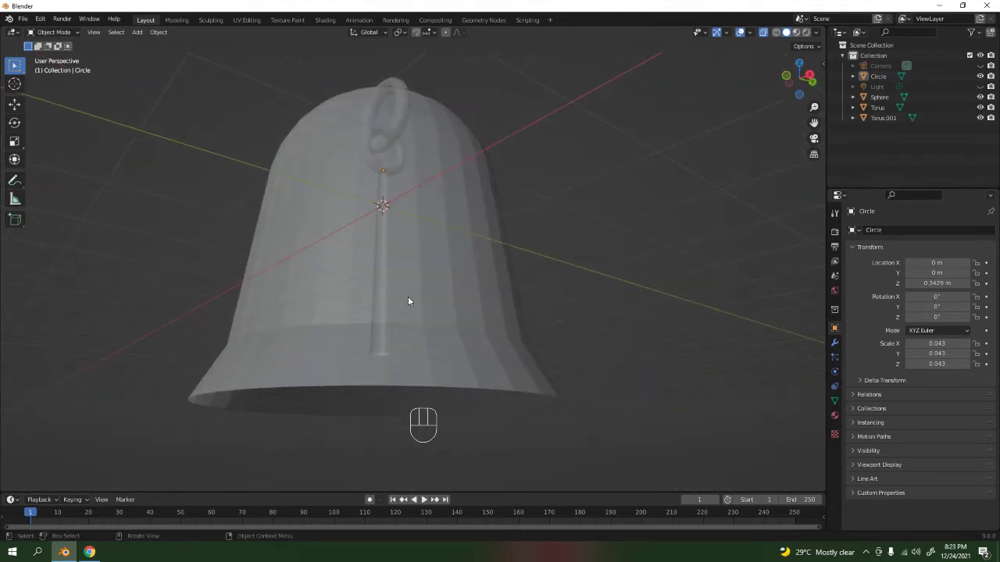
drag(408, 303, 451, 337)
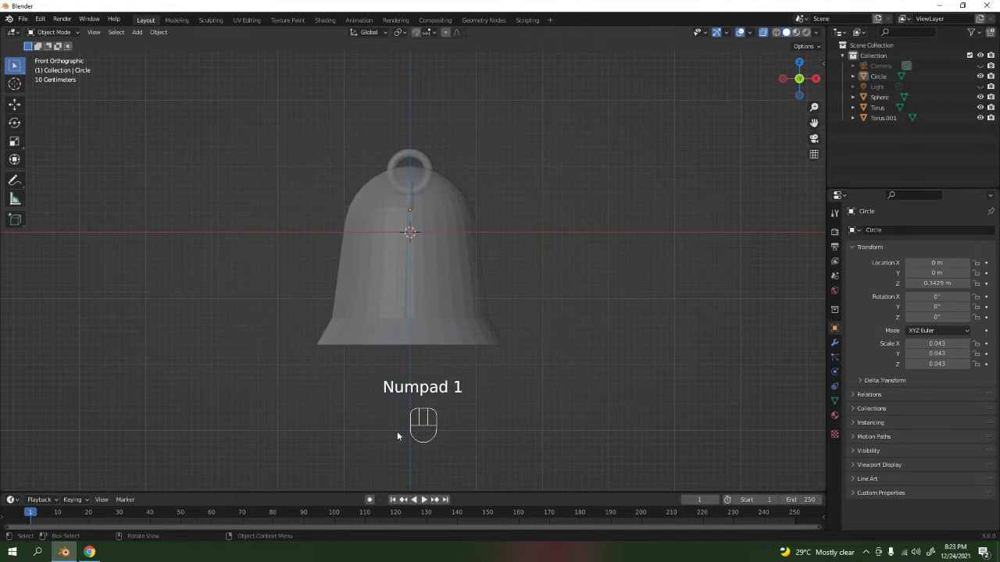
key(shift+a)
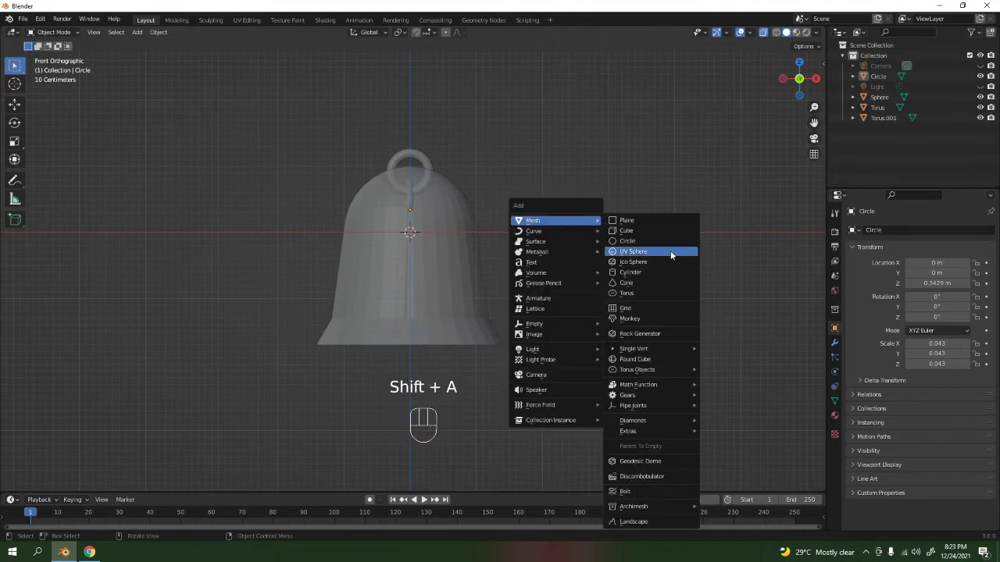
Step: Add a UV sphere, shrink it into a small ball and move it to the clapper rod's lower end
click(632, 250)
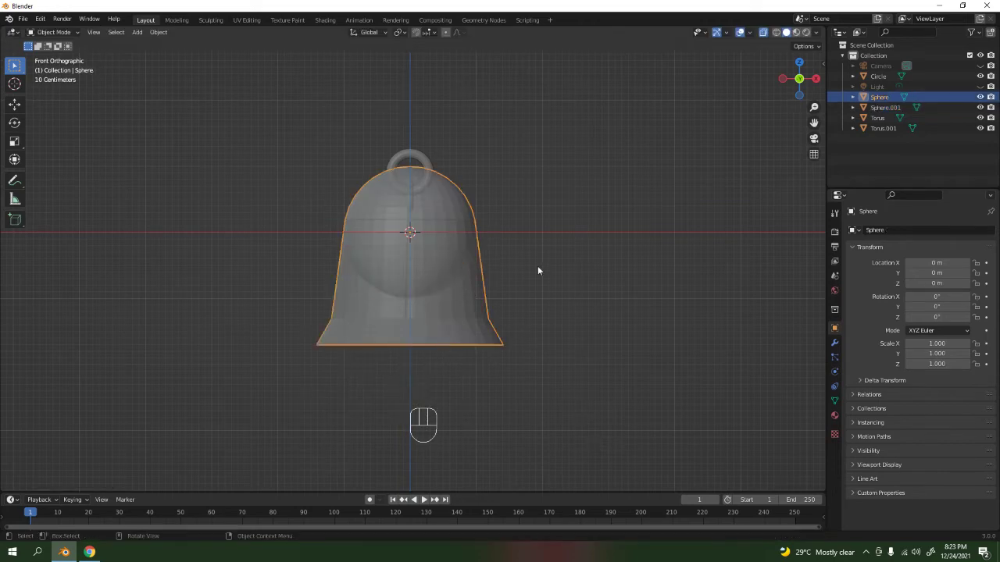
click(884, 106)
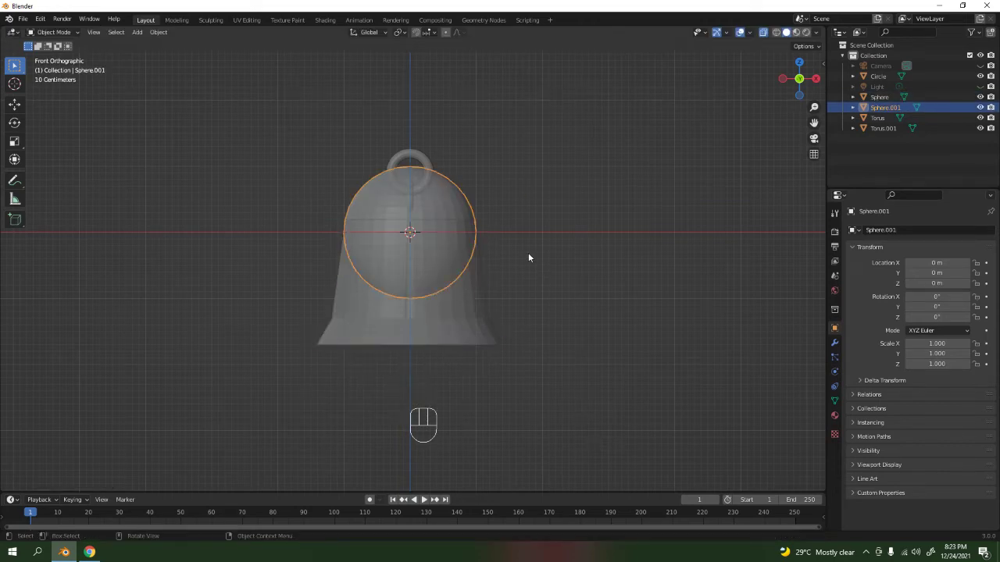
key(g)
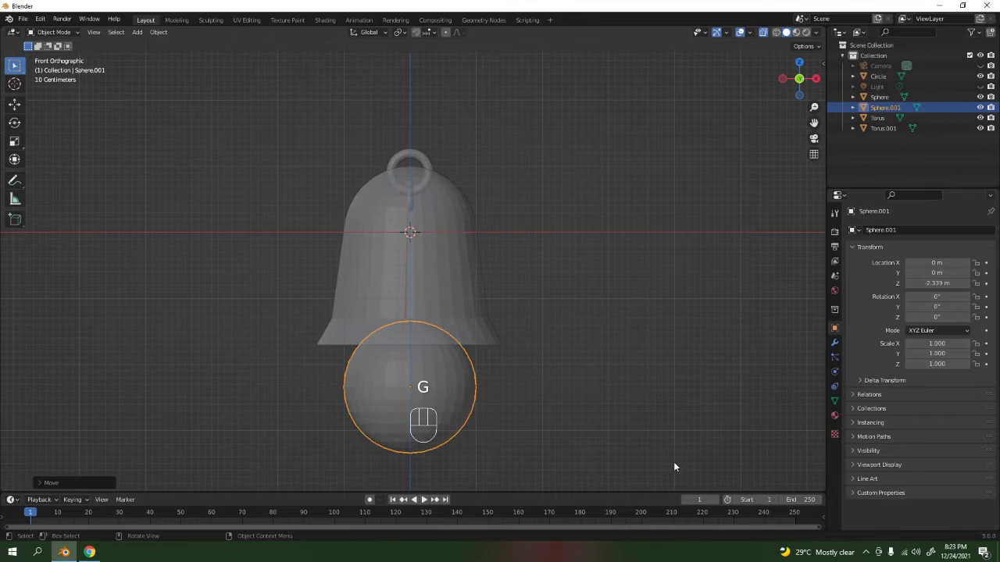
key(s)
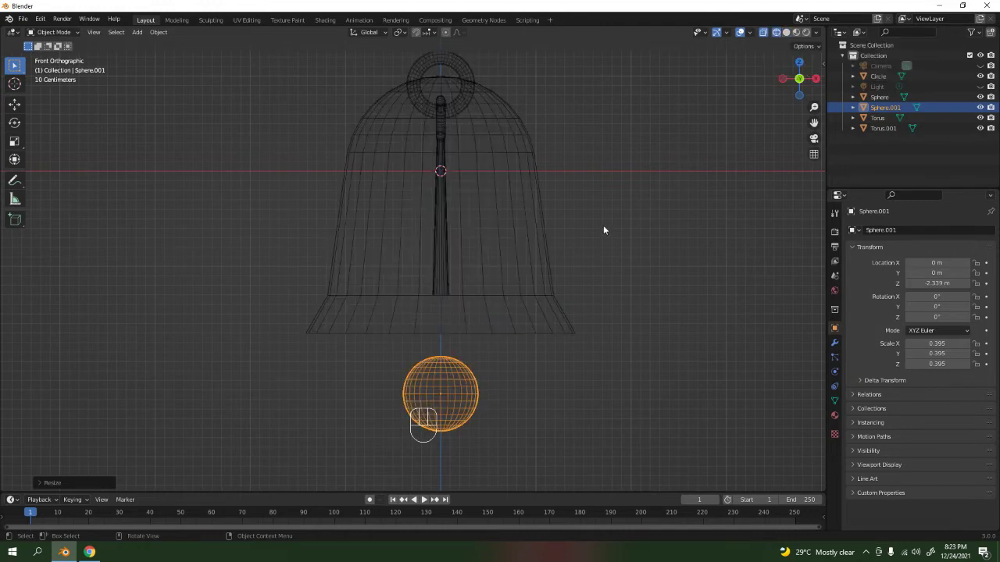
key(g)
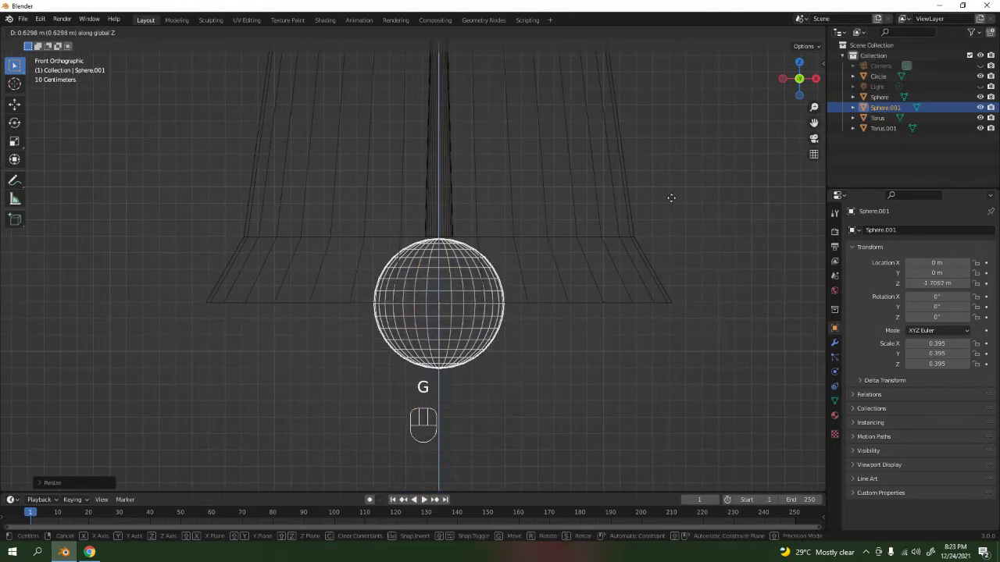
key(s)
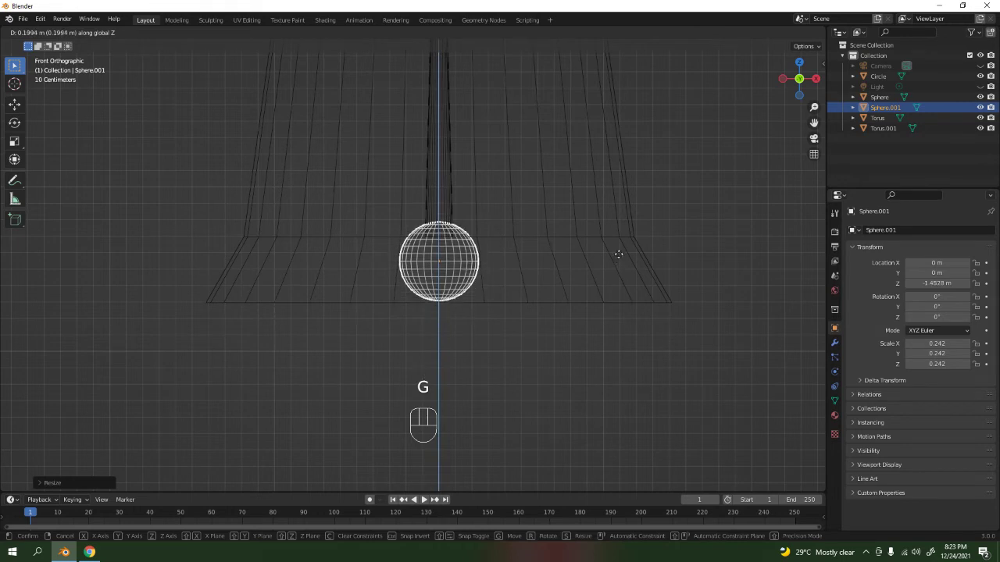
mouse_move(625, 262)
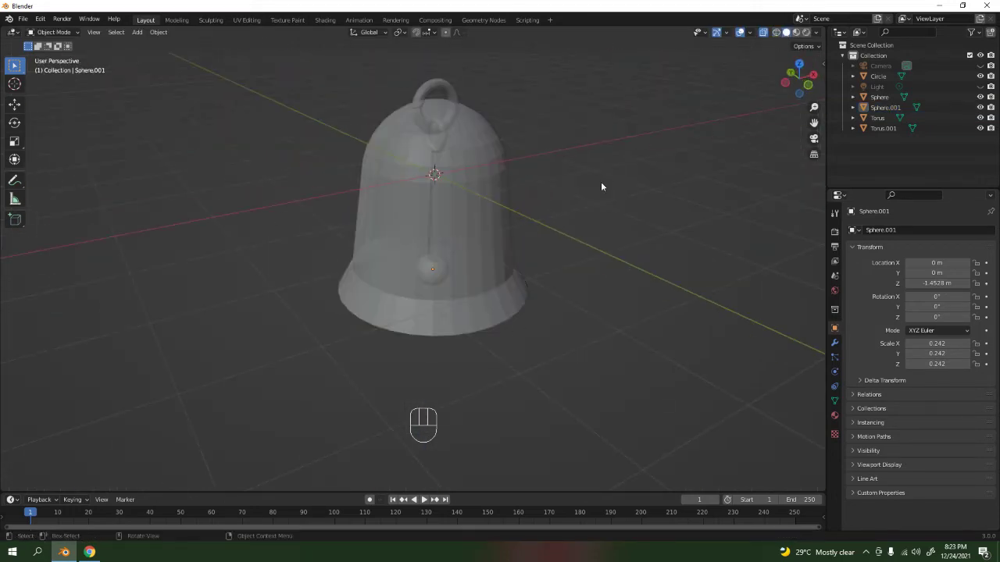
Step: Leave Edit Mode and apply Shade Smooth to the bell, the hanging ring and the clapper rod
key(Tab)
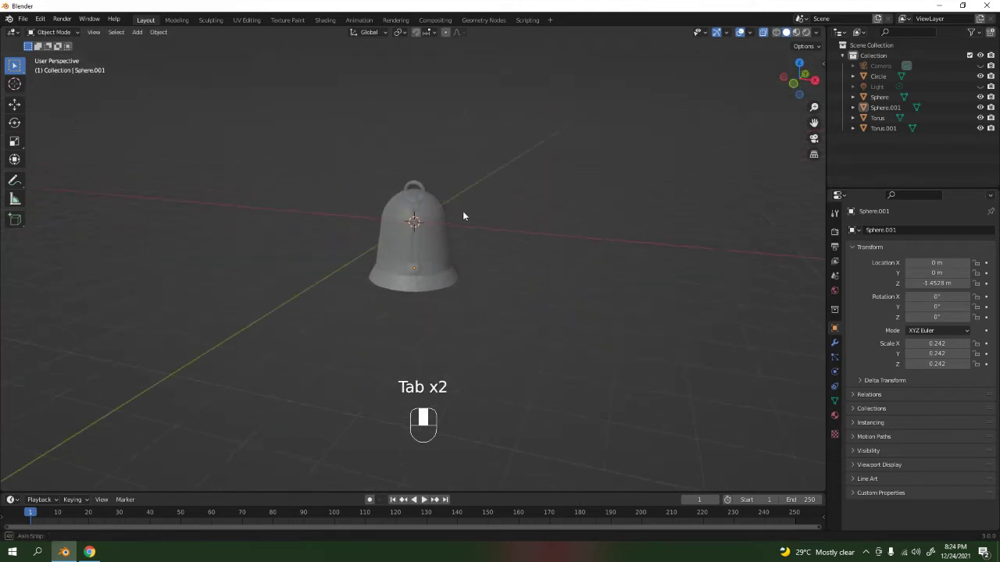
scroll(up, 3)
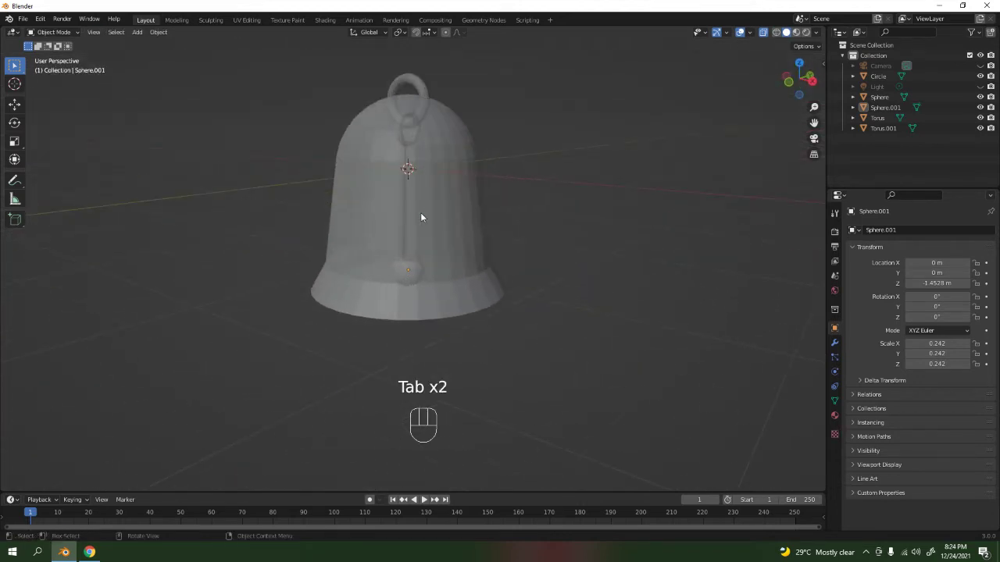
key(Tab)
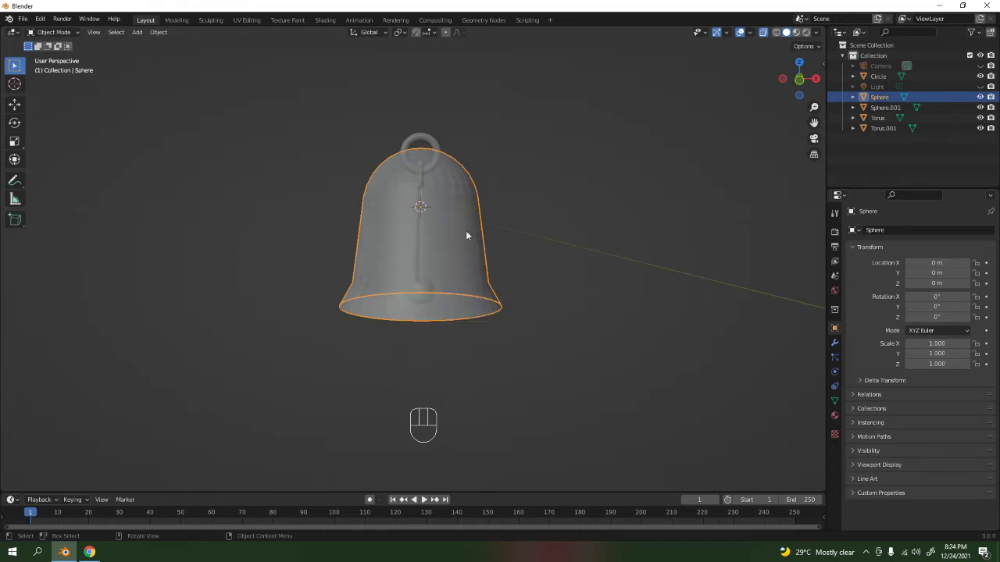
key(Tab)
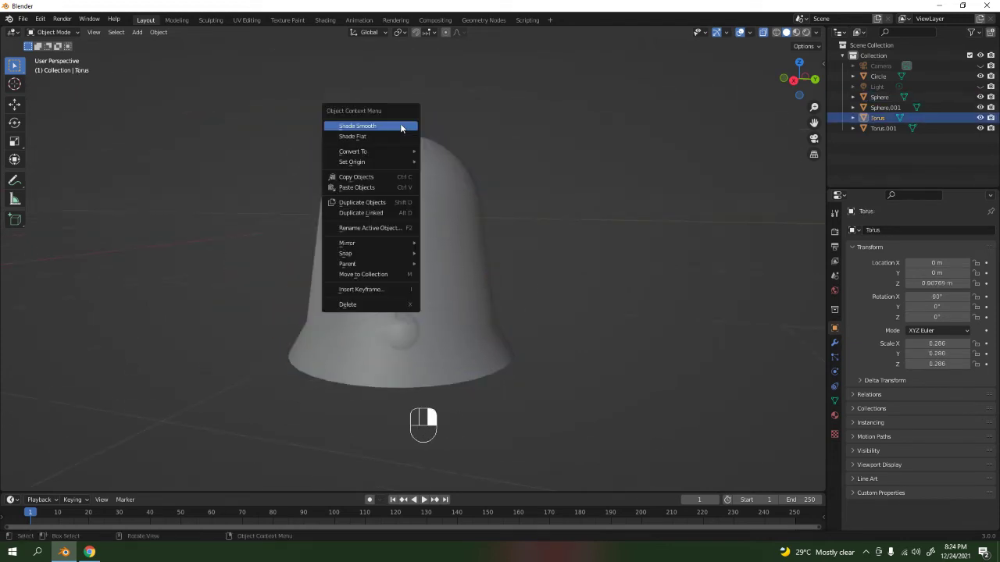
click(883, 128)
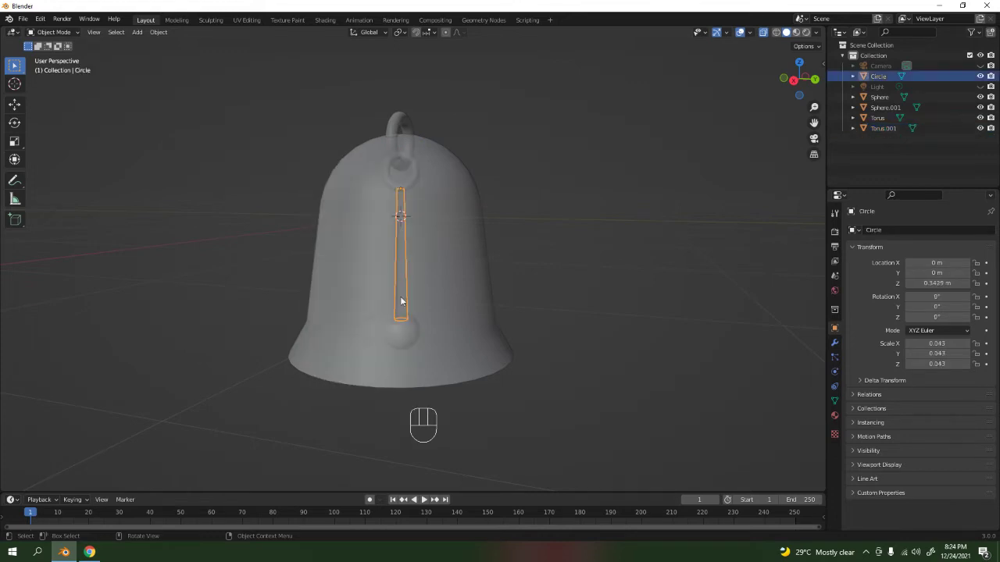
click(404, 332)
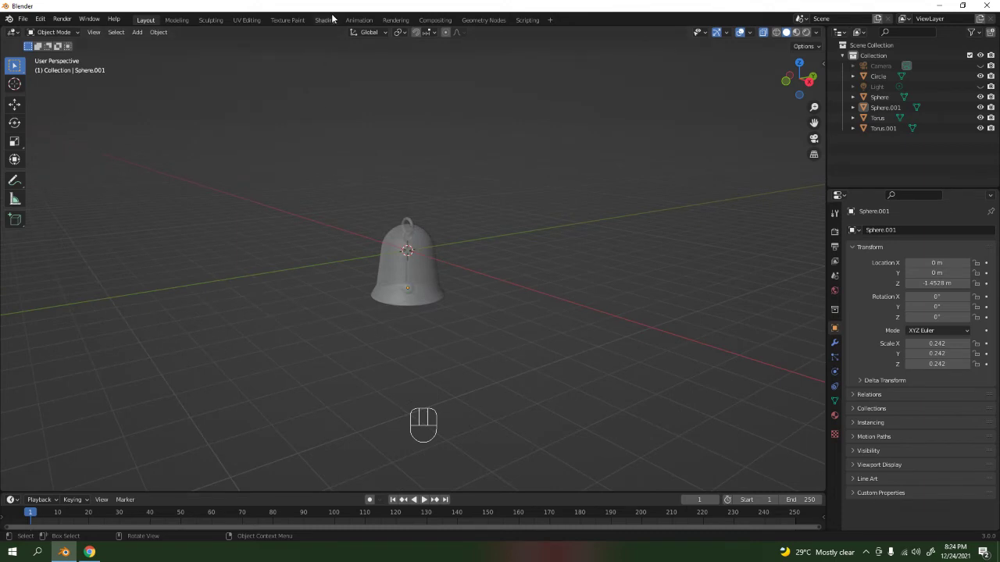
Step: In the Shading workspace, give the bell's Principled BSDF a warm yellow base colour and raised specular
click(325, 19)
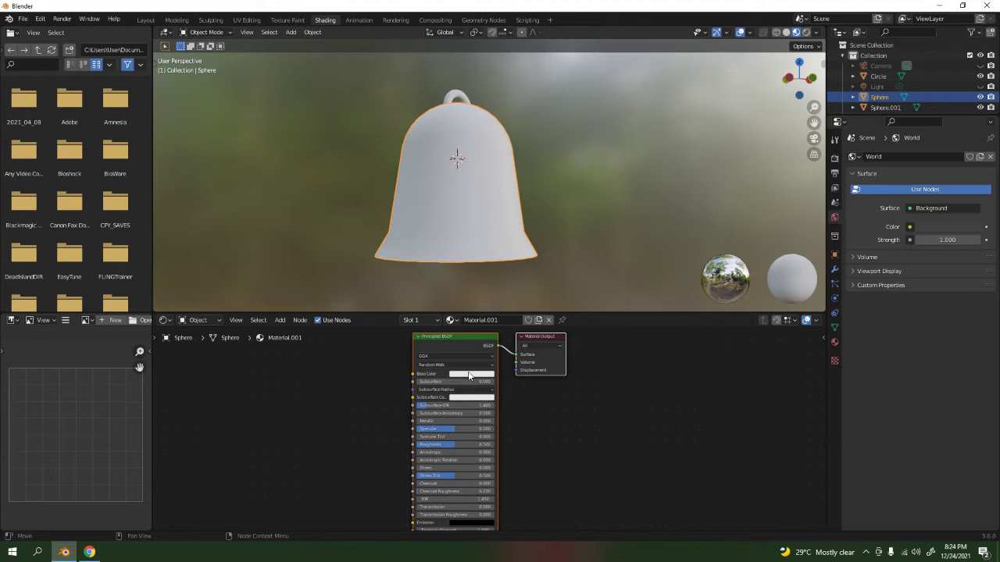
click(456, 373)
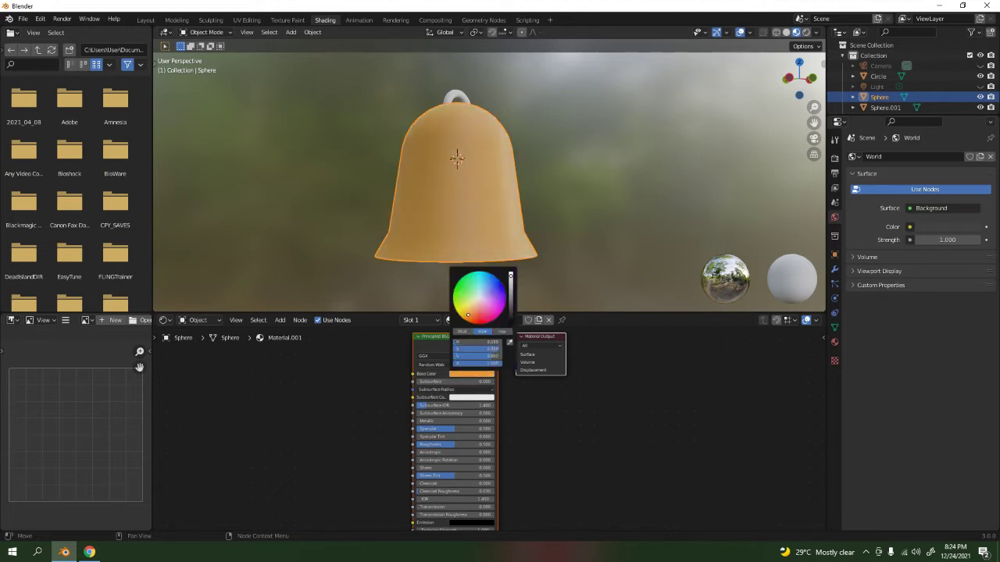
click(462, 309)
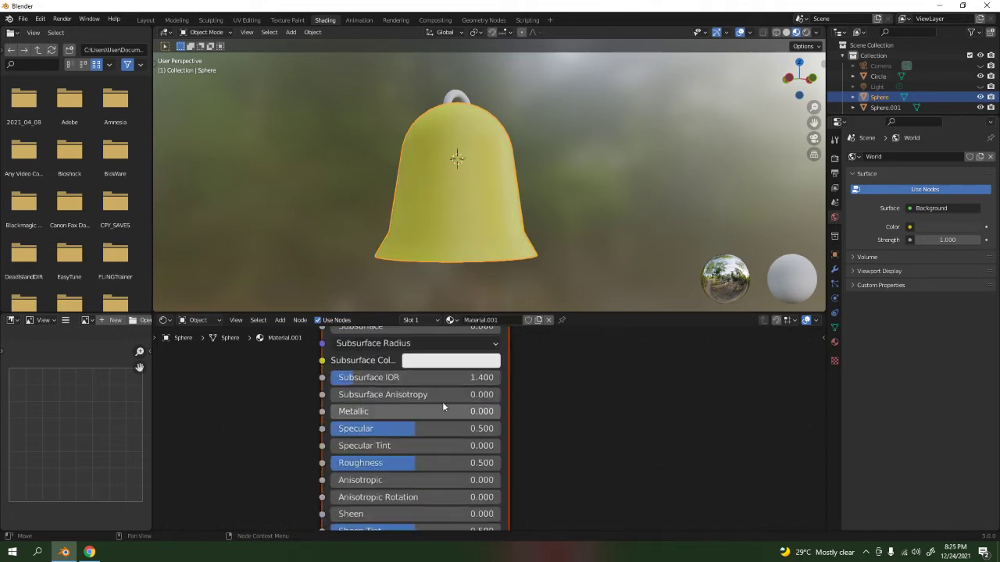
click(441, 358)
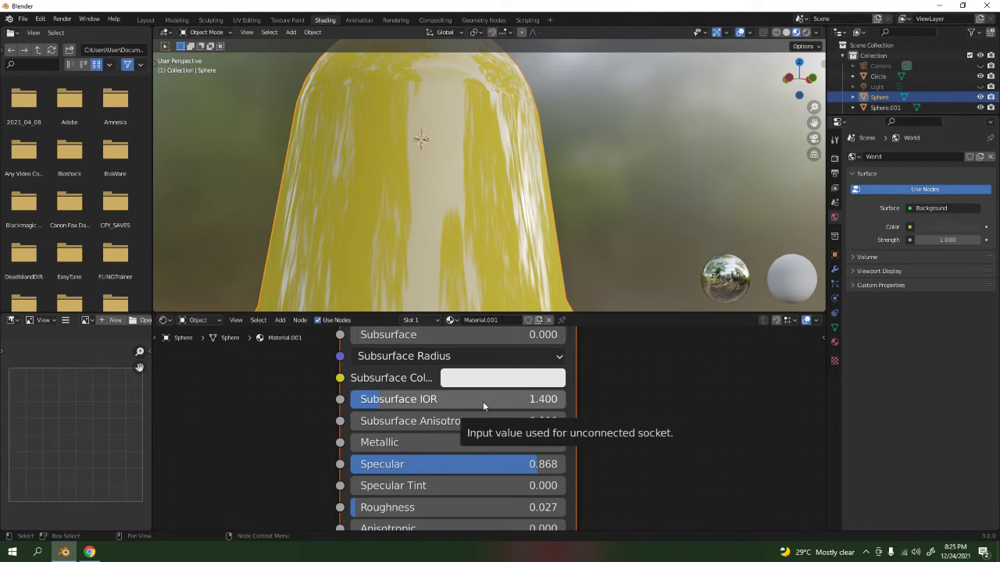
mouse_move(398, 387)
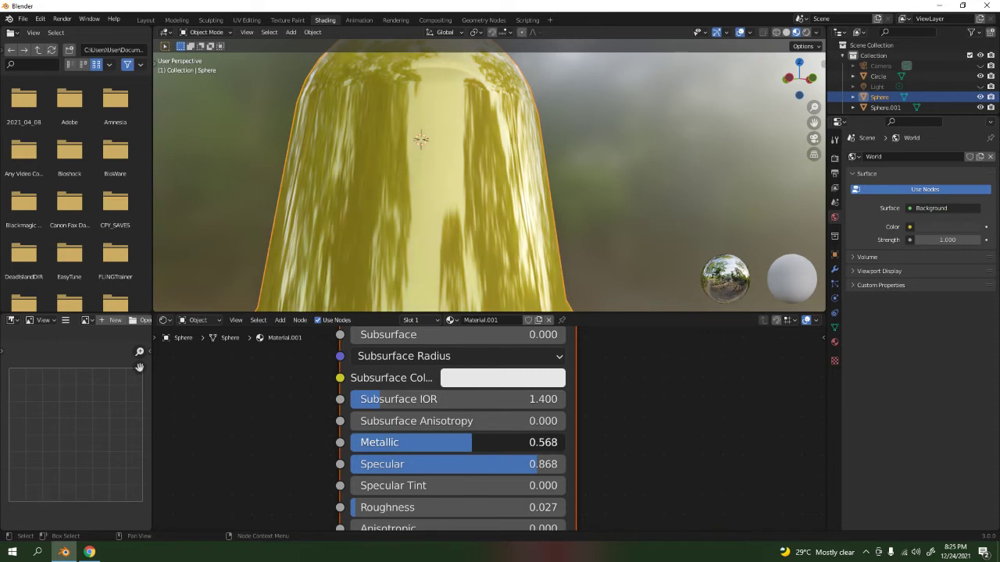
Step: Raise the bell material's Metallic to 0.868 with Roughness about 0.164 for a polished gold finish
drag(469, 443, 406, 442)
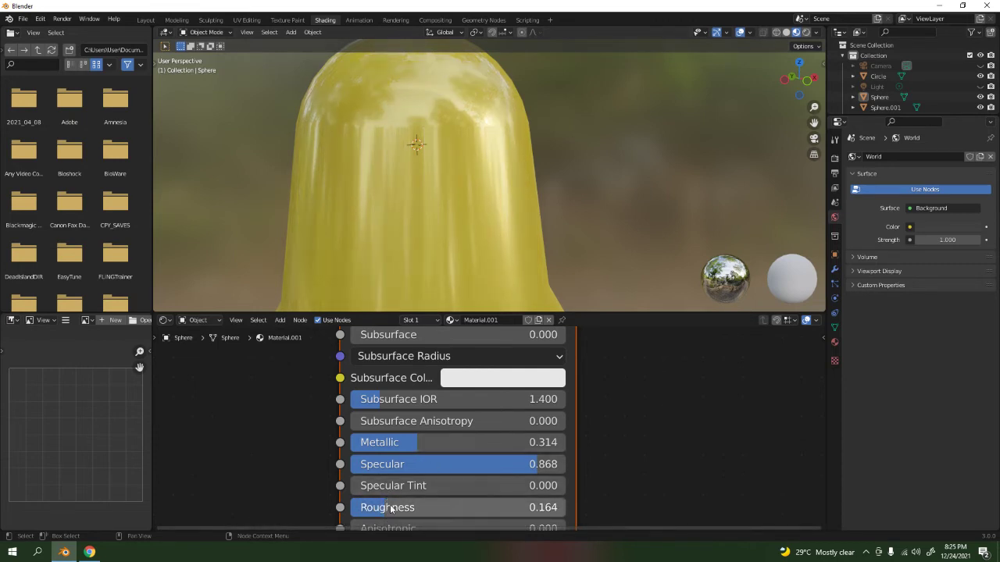
mouse_move(434, 508)
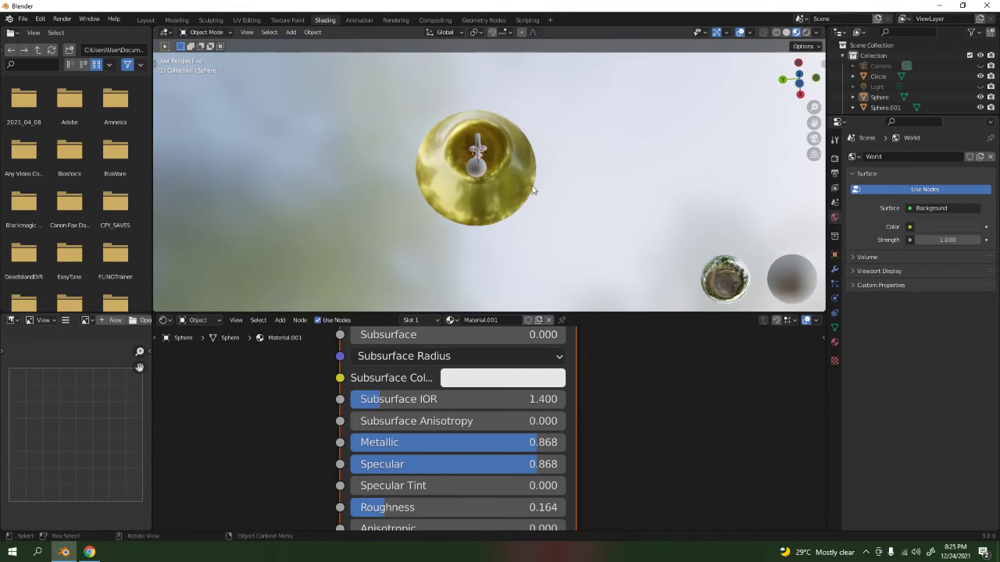
drag(484, 171, 500, 185)
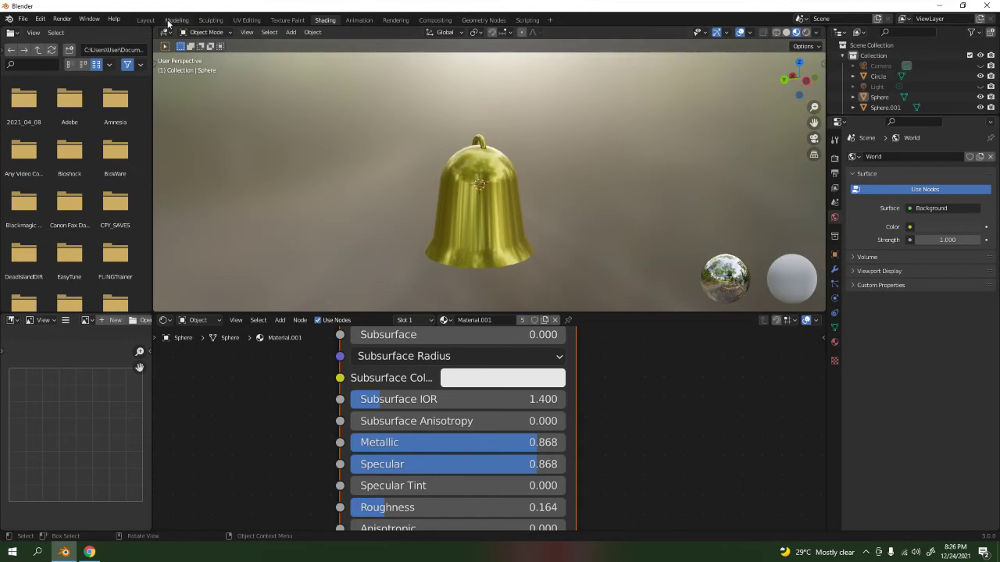
Step: Back in Layout, enlarge the point light's radius to 1.08 m and duplicate it beside the bell
click(145, 19)
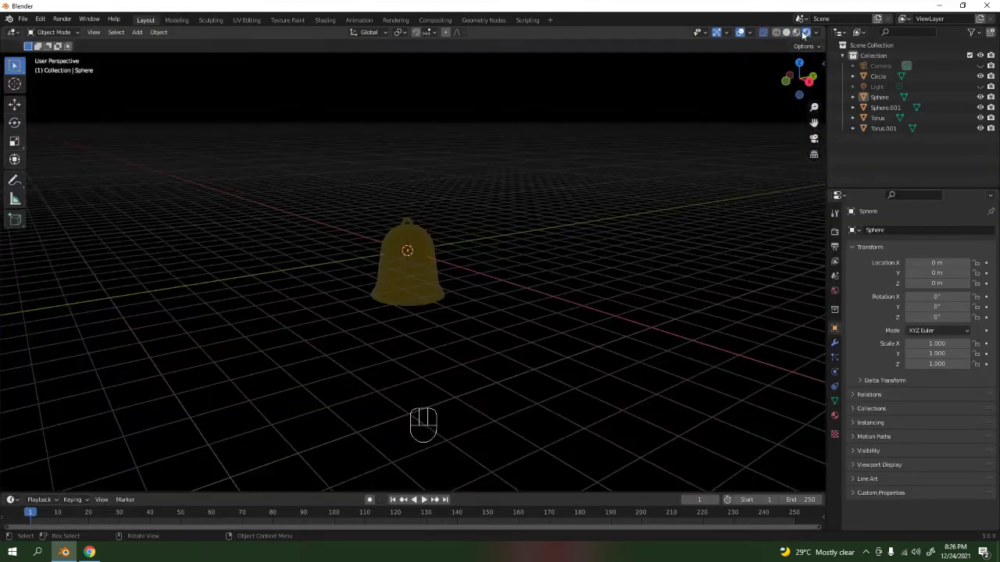
click(807, 31)
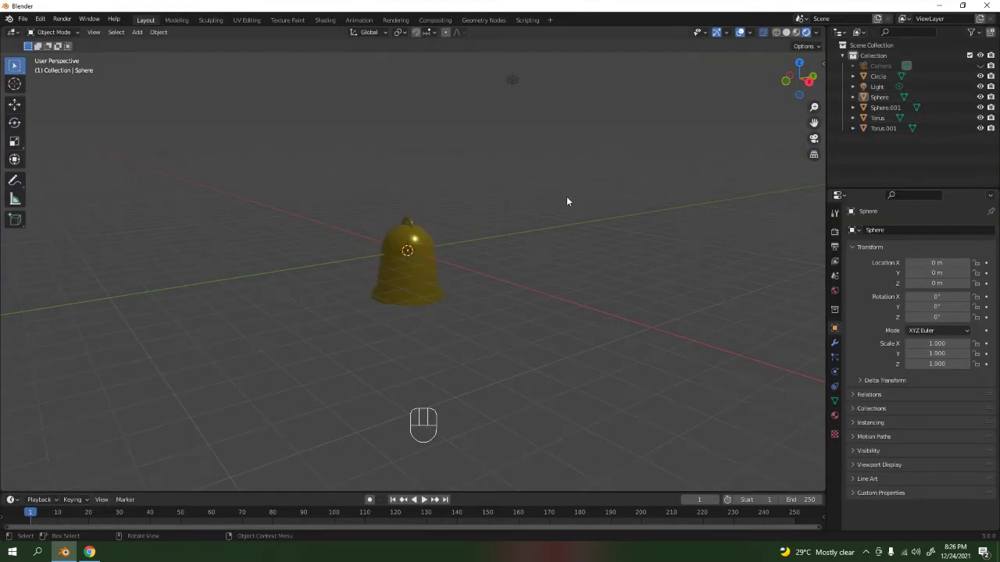
key(g)
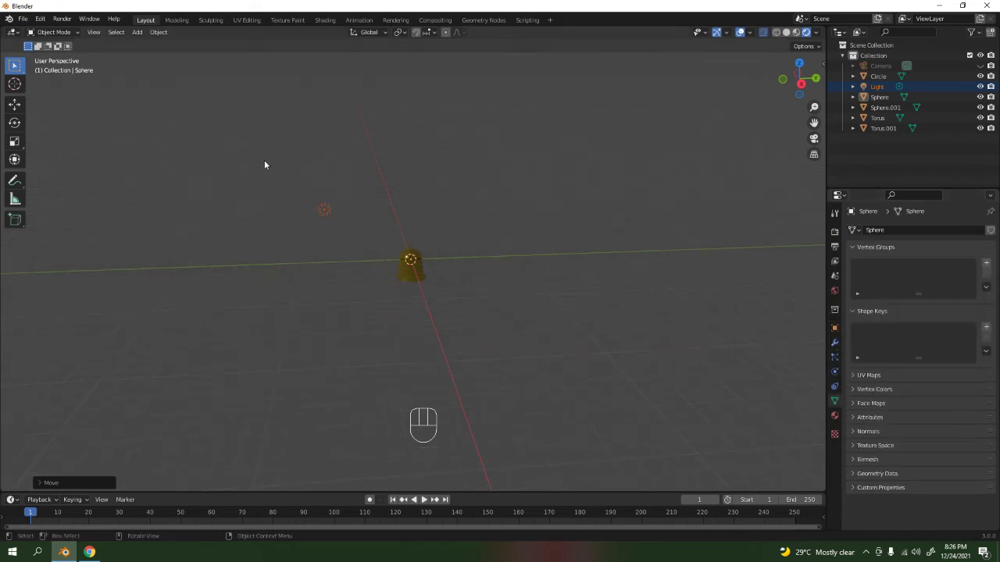
click(878, 86)
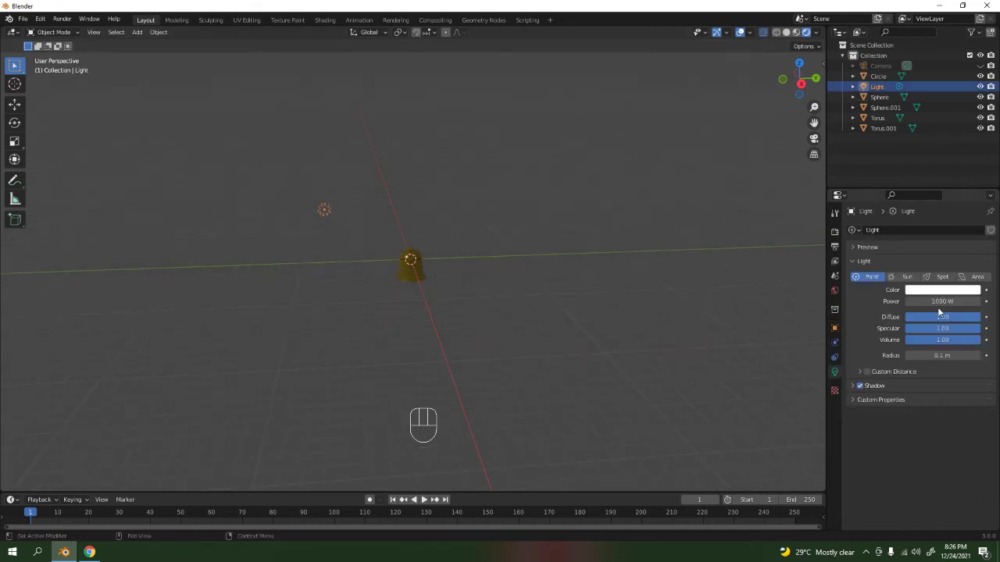
drag(921, 356, 961, 356)
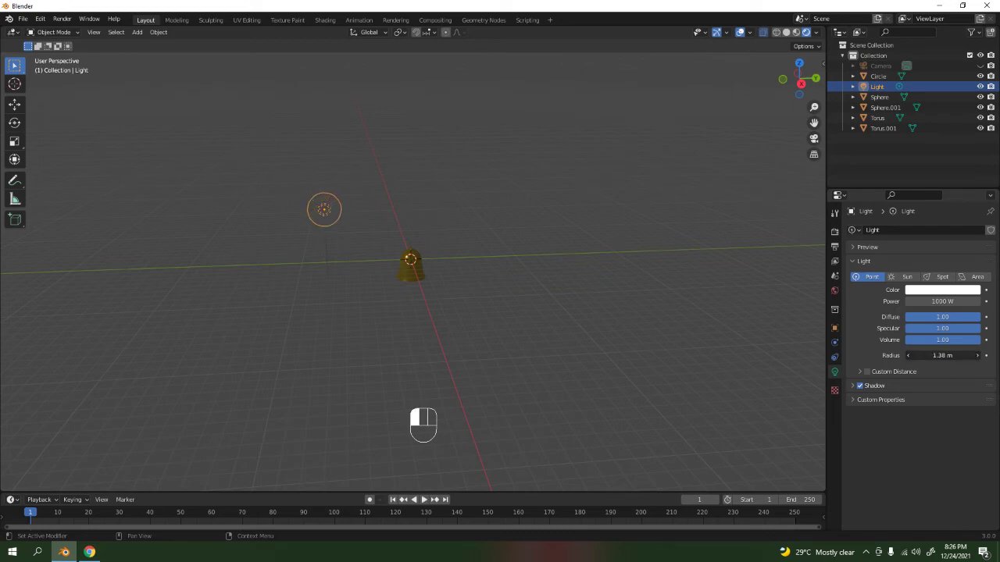
key(shift+d)
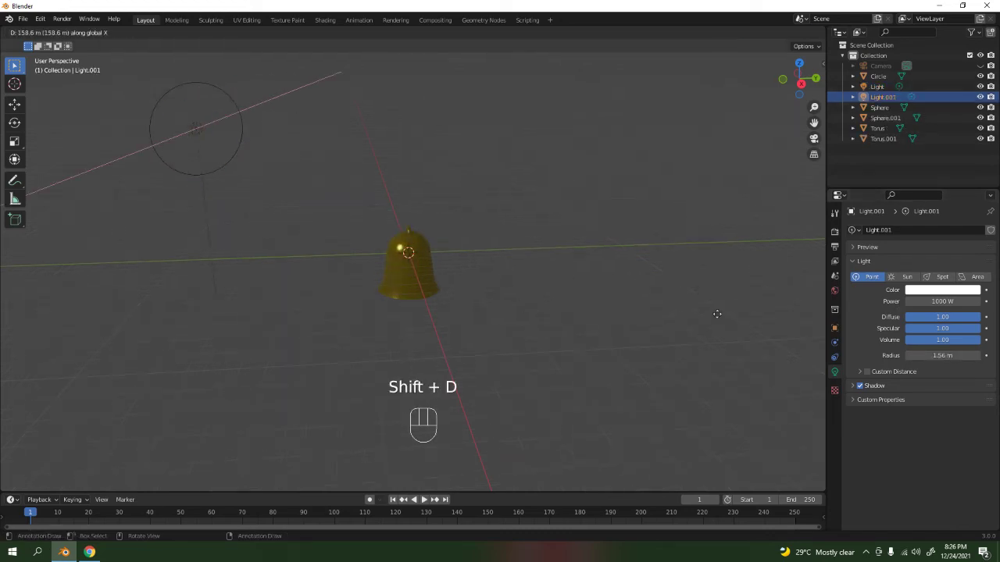
key(g)
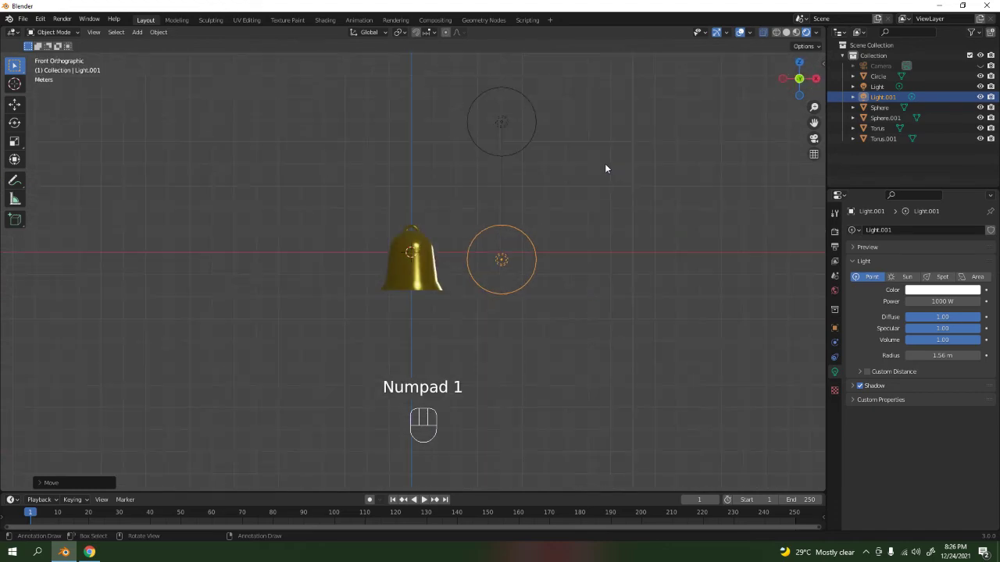
mouse_move(528, 131)
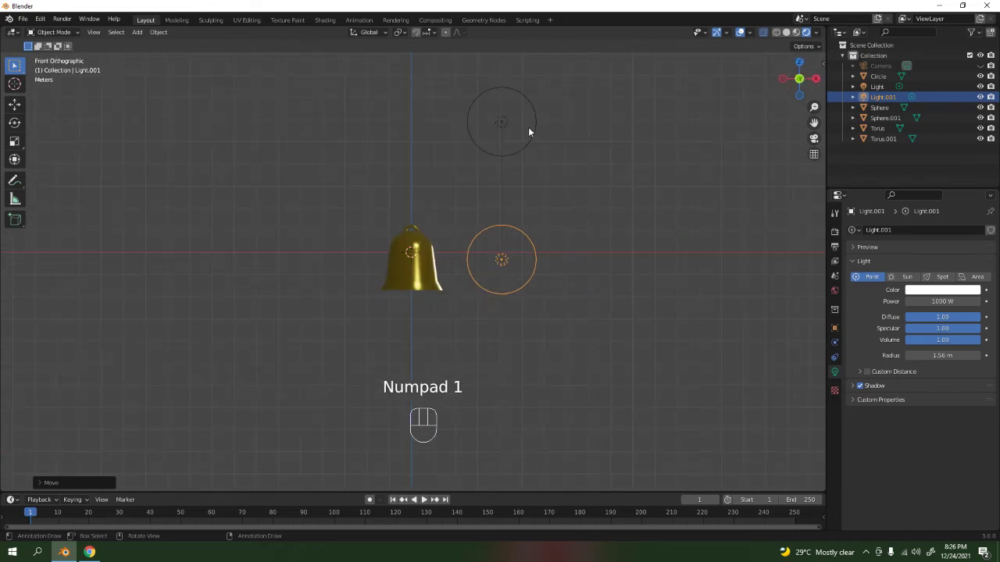
Step: Duplicate the light a third time and move it down into the bell's mouth
key(shift+d)
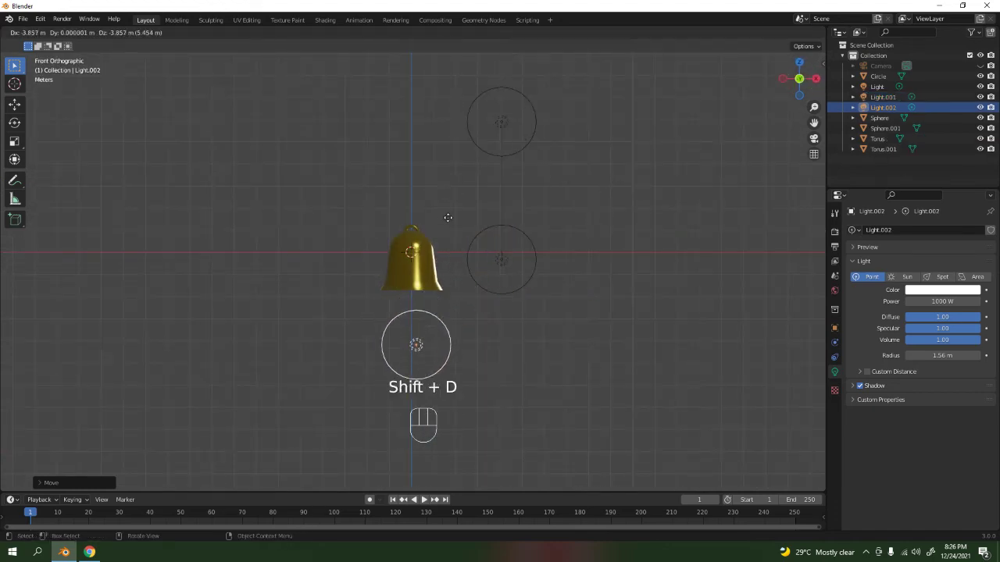
key(g)
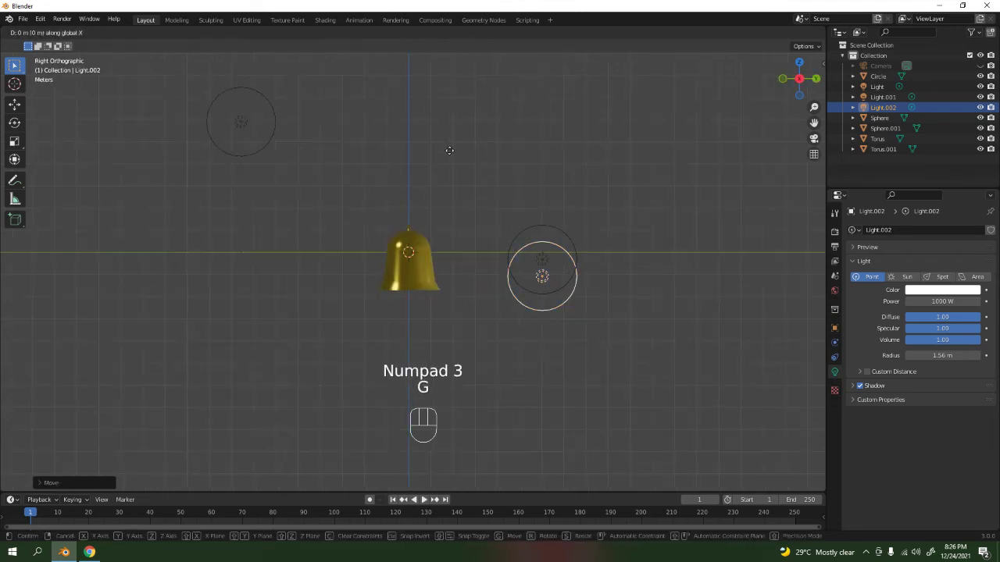
mouse_move(319, 160)
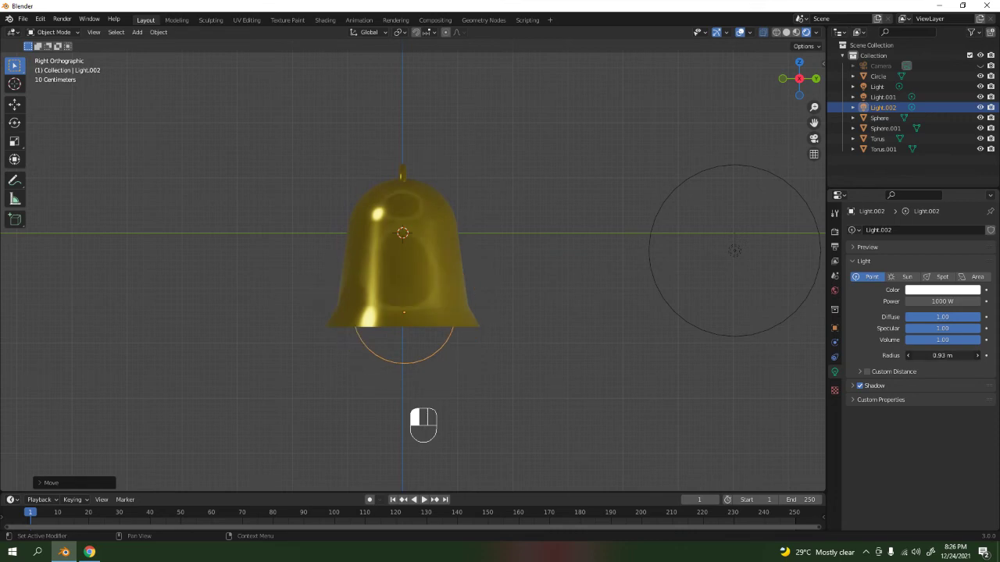
key(g)
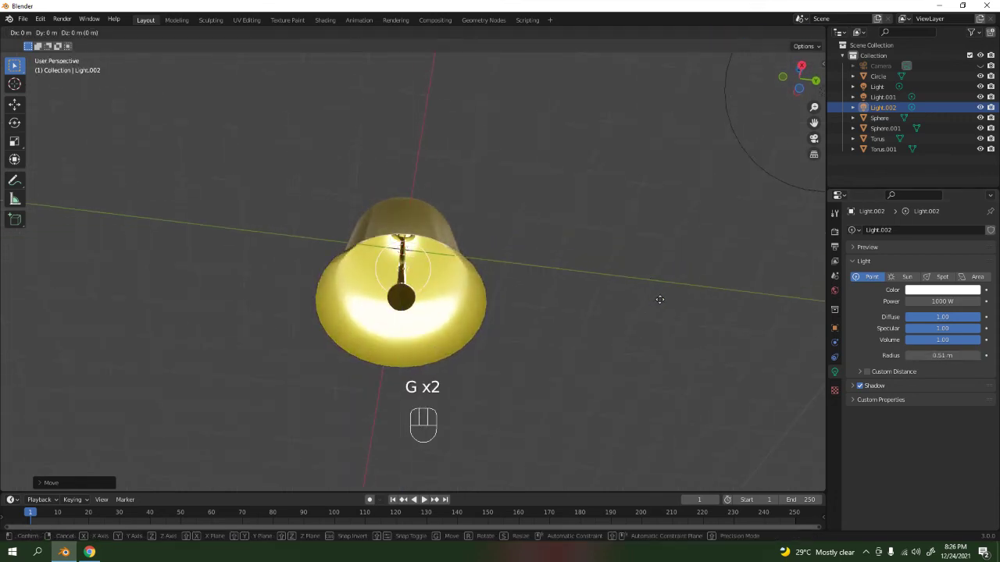
click(422, 312)
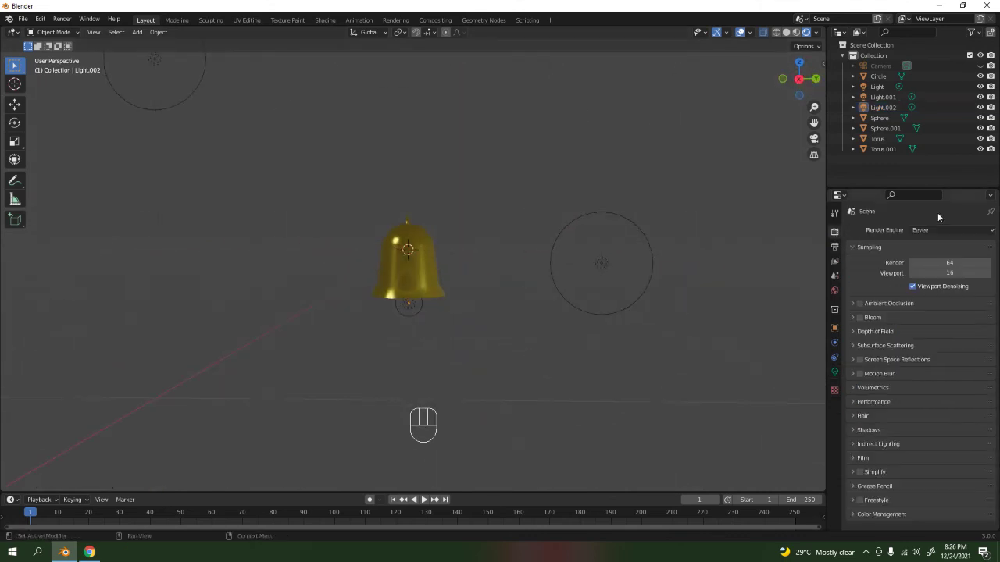
Step: Set the render engine to Cycles and preview the golden bell rendered under the three lights
click(953, 230)
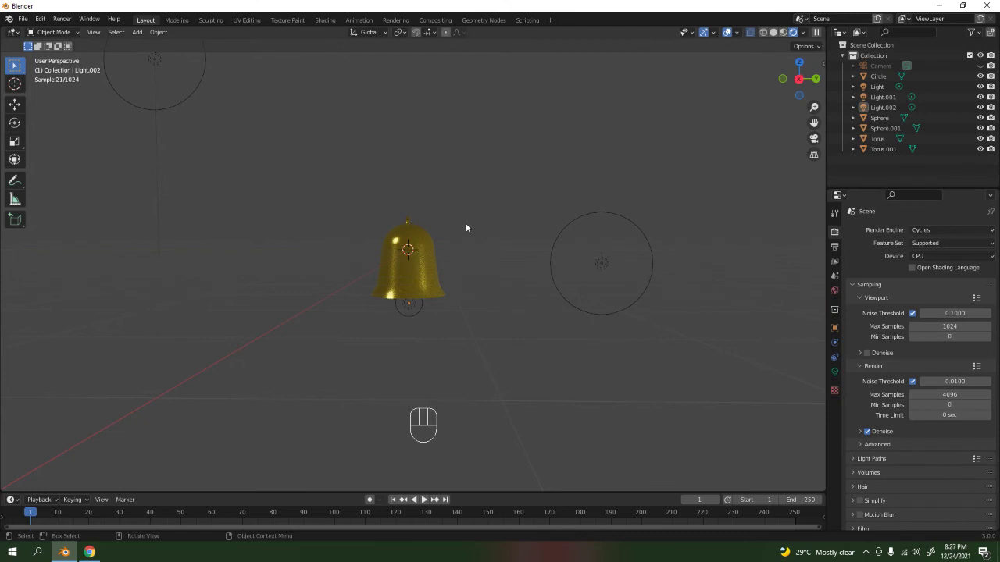
click(950, 229)
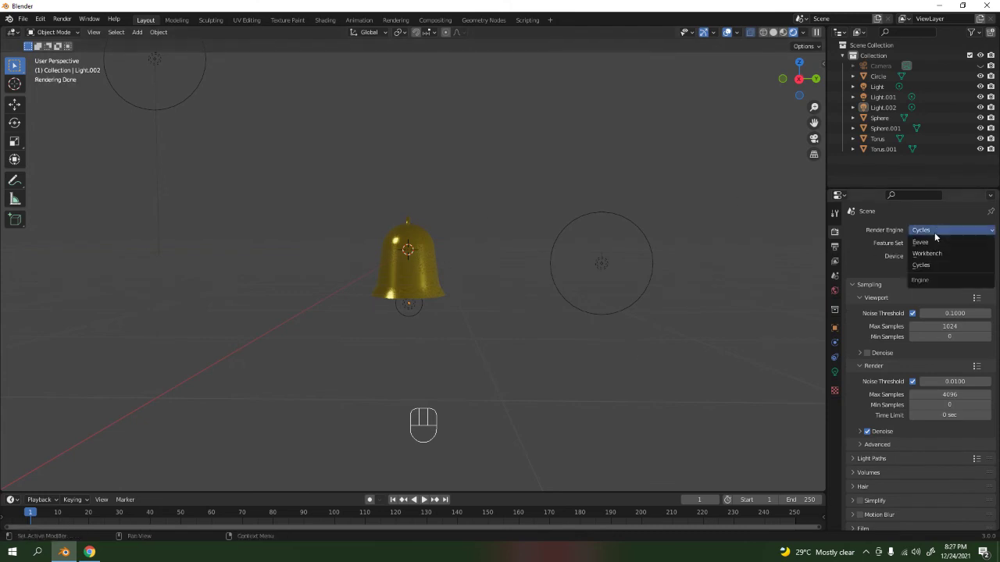
click(921, 266)
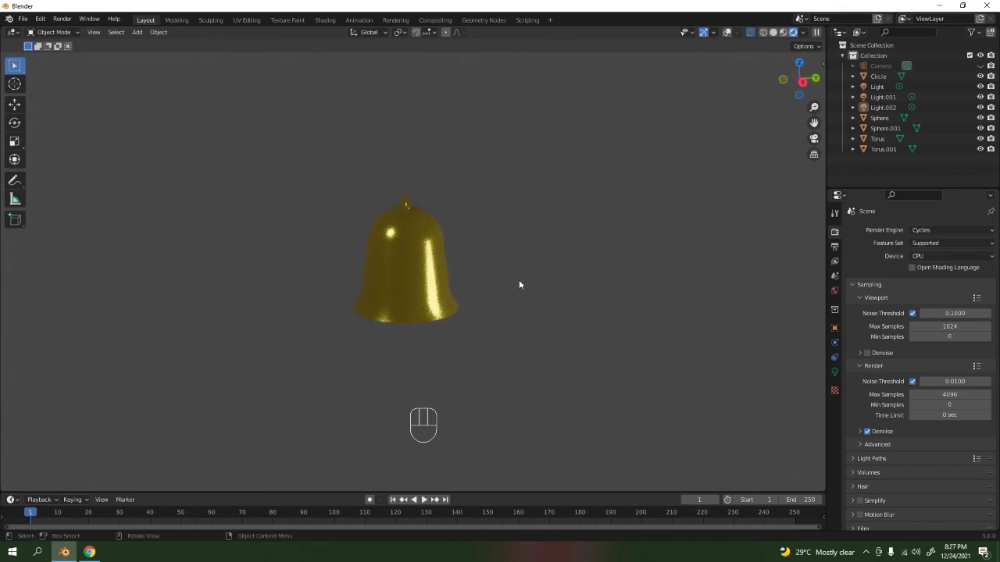
mouse_move(488, 287)
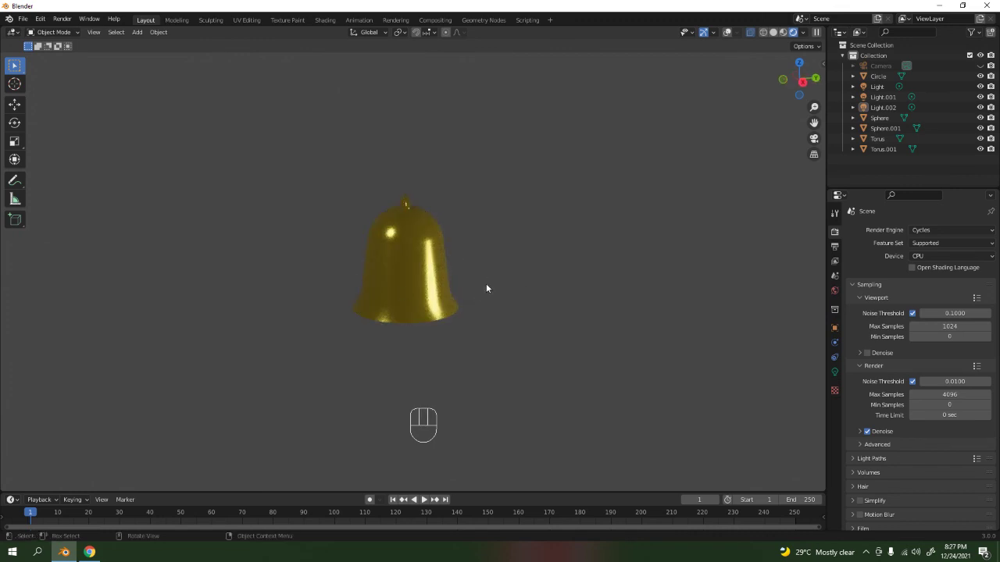